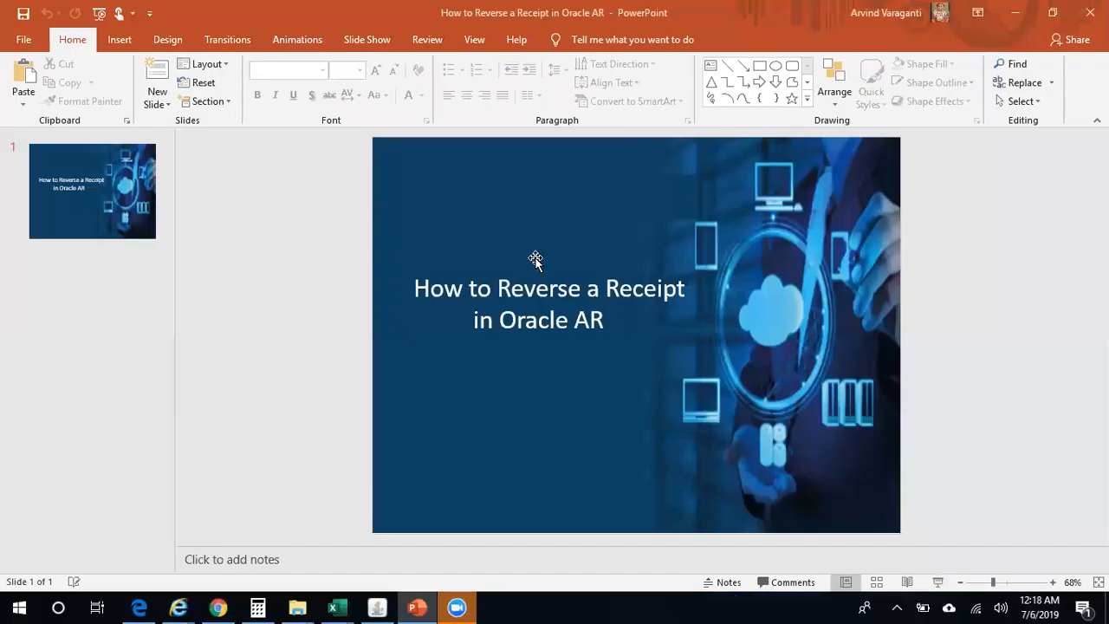
# Step: Switch from the 'How to Reverse a Receipt in Oracle AR' slide to the Receivables navigator
pyautogui.click(376, 606)
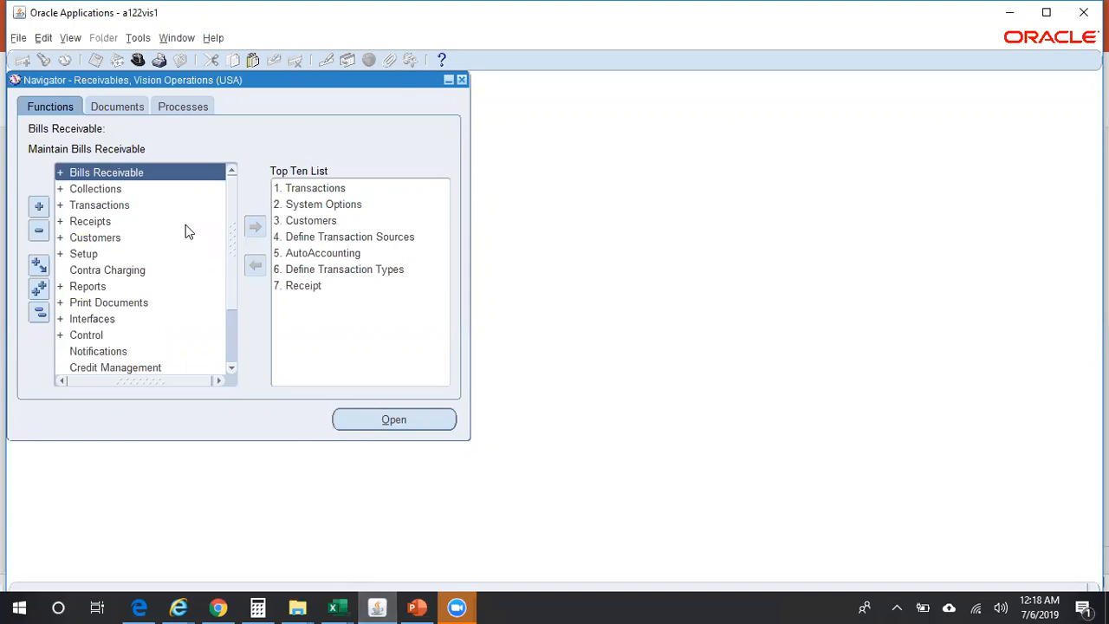
# Step: Expand Receipts, accept re-login, and sign back in with the password
pyautogui.click(59, 221)
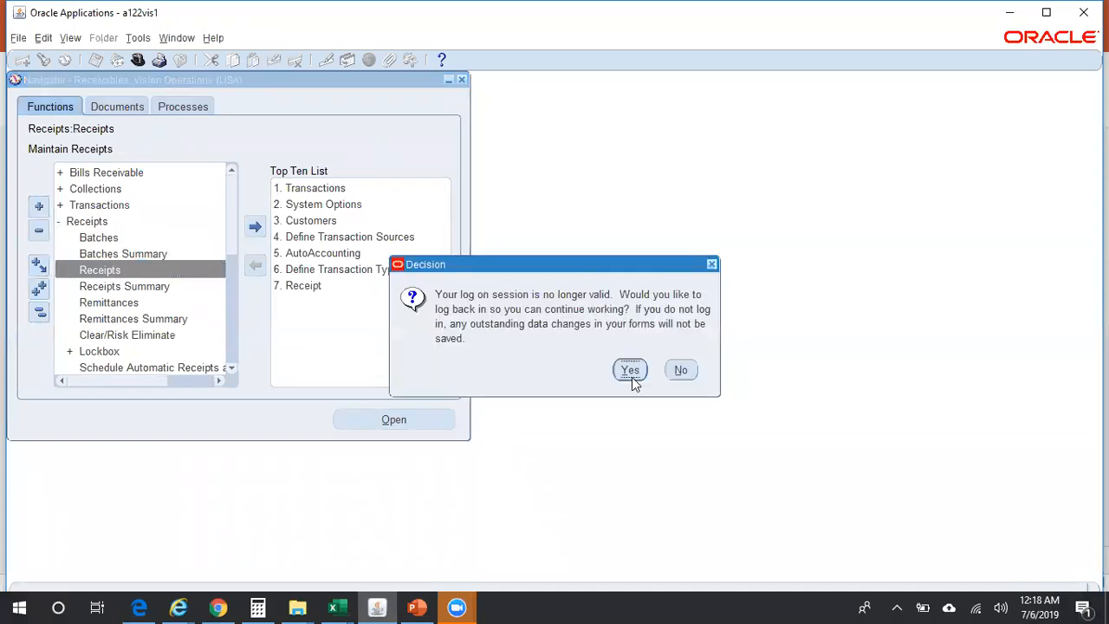
pyautogui.click(630, 370)
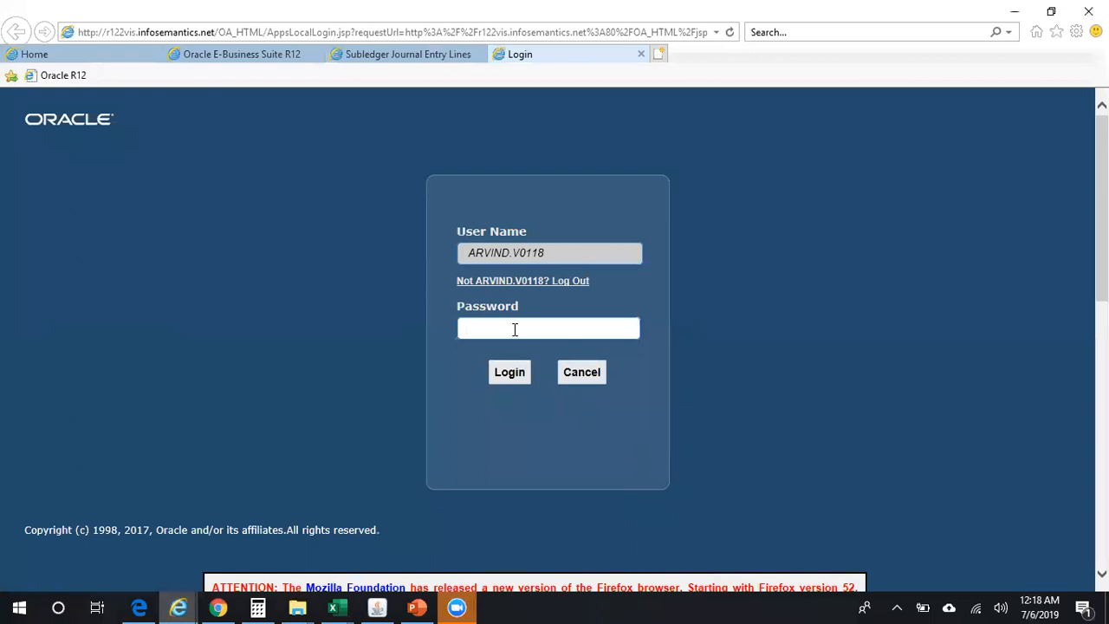
pyautogui.write('password')
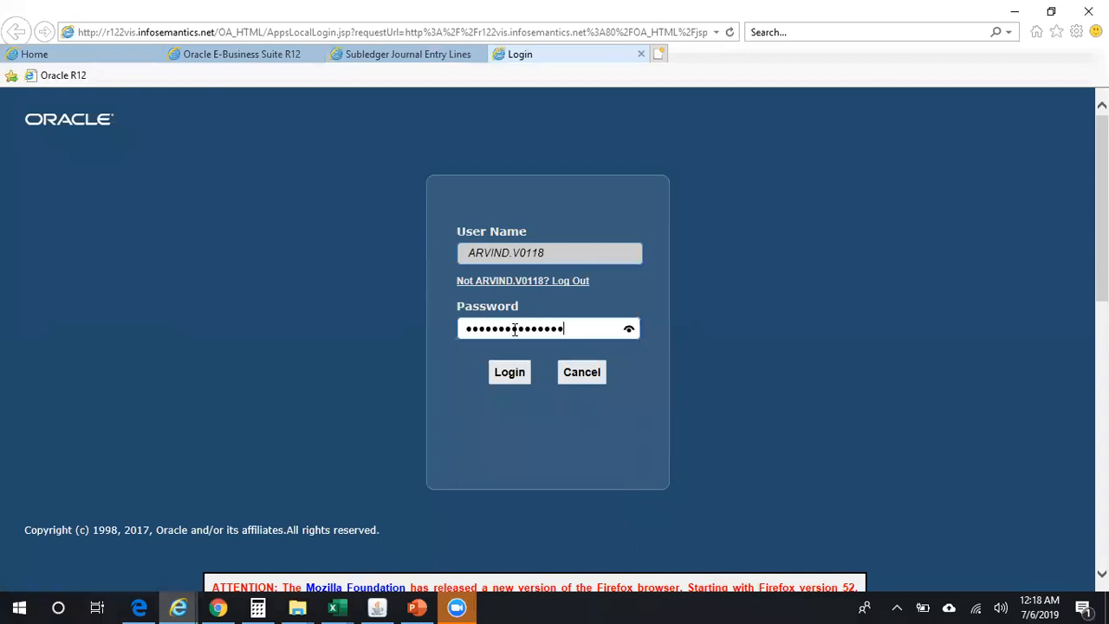
pyautogui.click(509, 371)
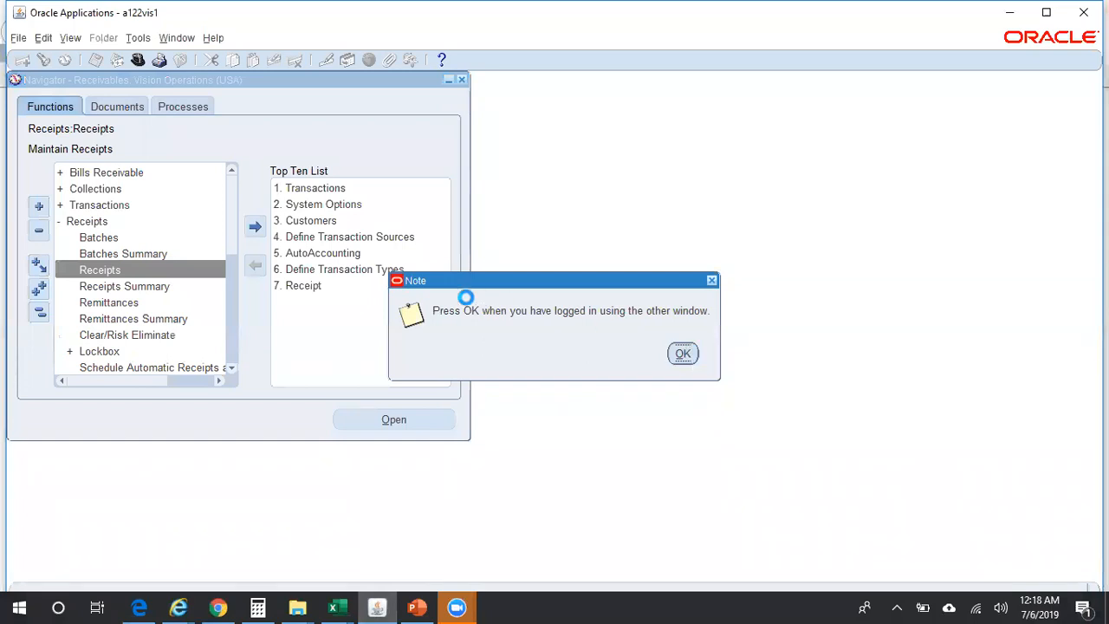
# Step: Enter a BOA Check receipt TestARVRec1 for 200 and search customers AT%T%
pyautogui.click(683, 353)
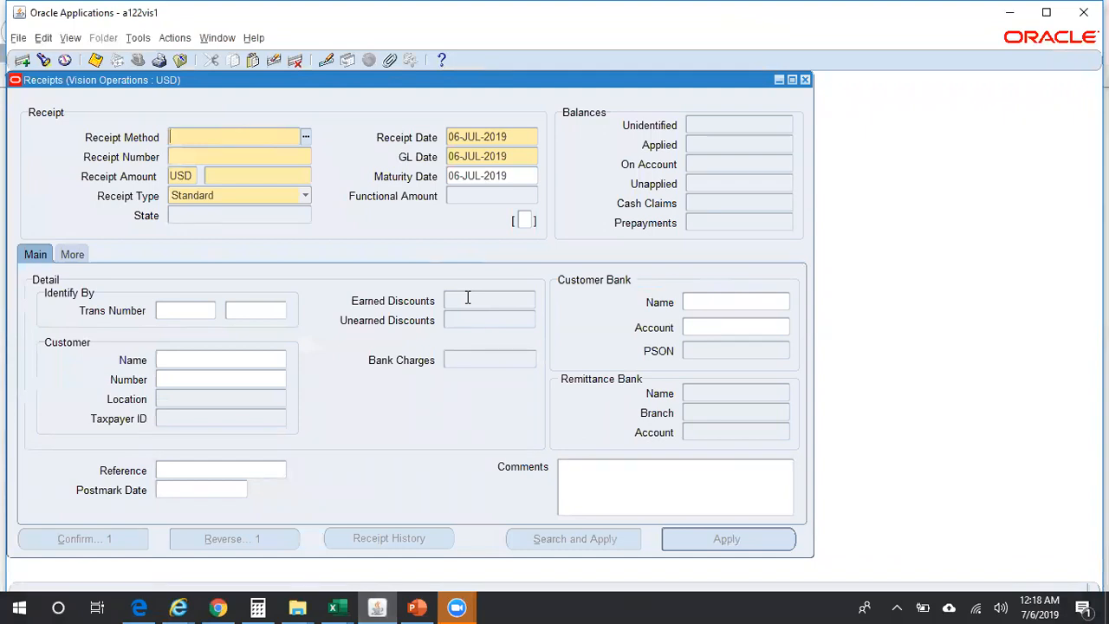
pyautogui.moveTo(364, 289)
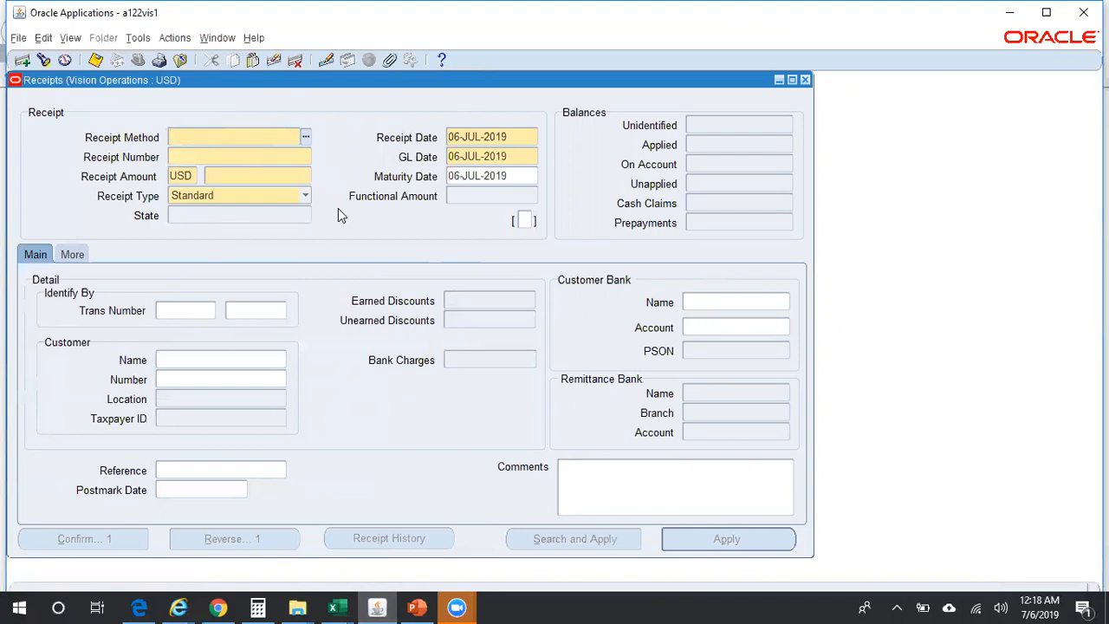
pyautogui.click(234, 137)
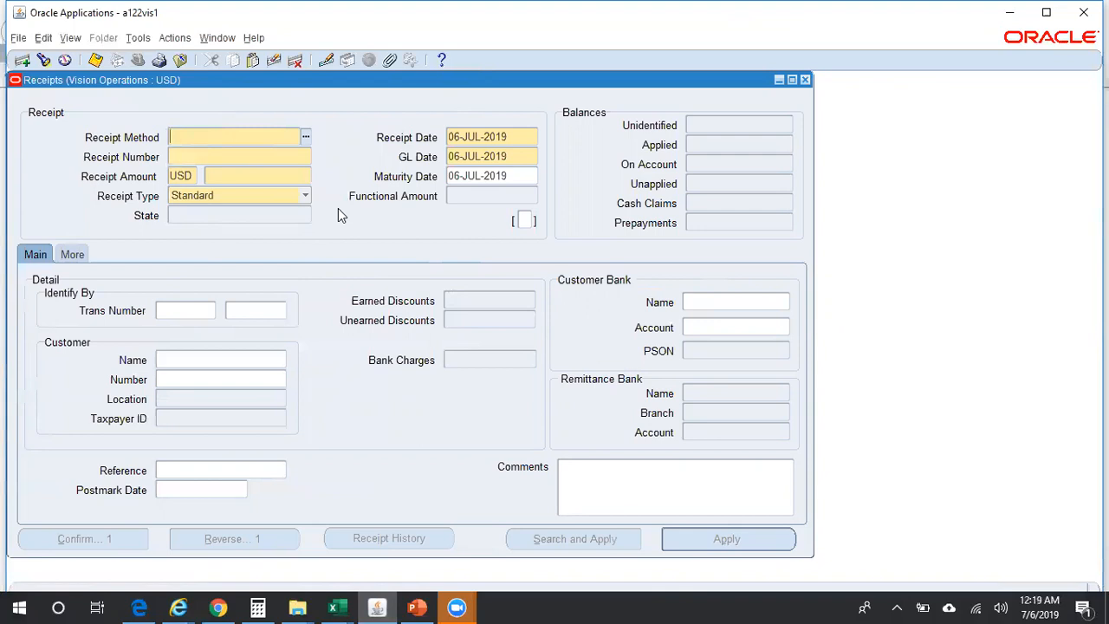
pyautogui.write('bo')
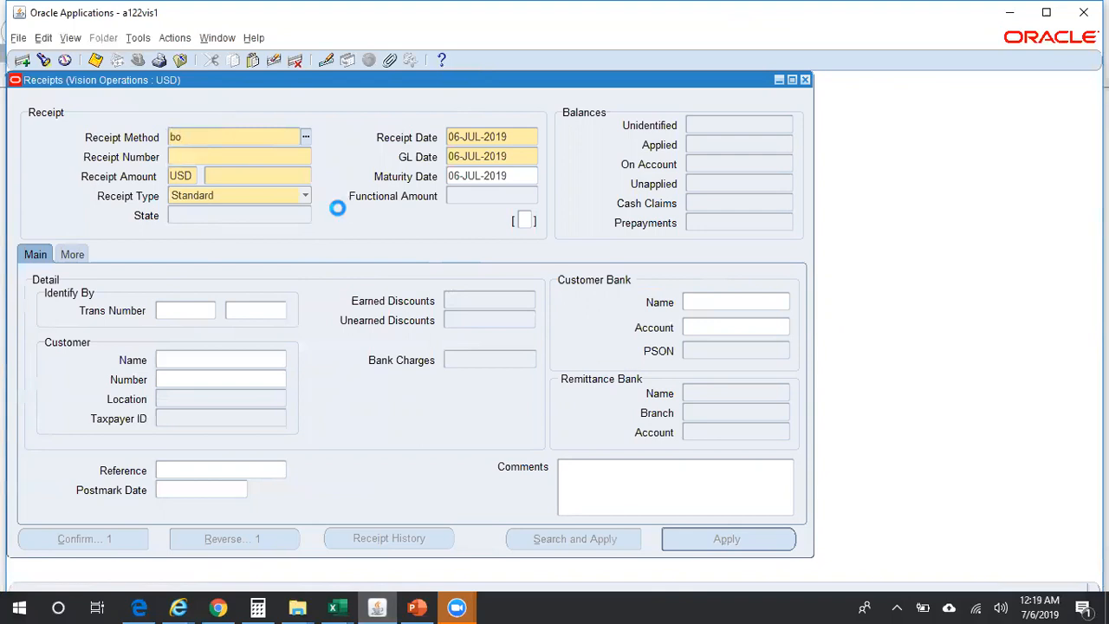
pyautogui.click(305, 137)
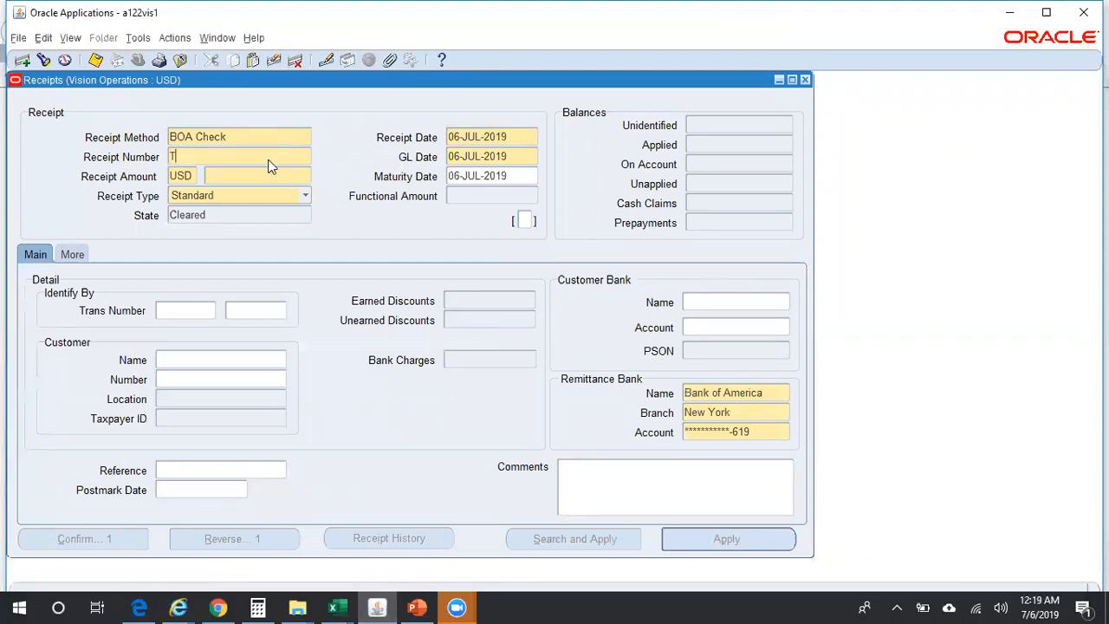
pyautogui.write('estARVRec1')
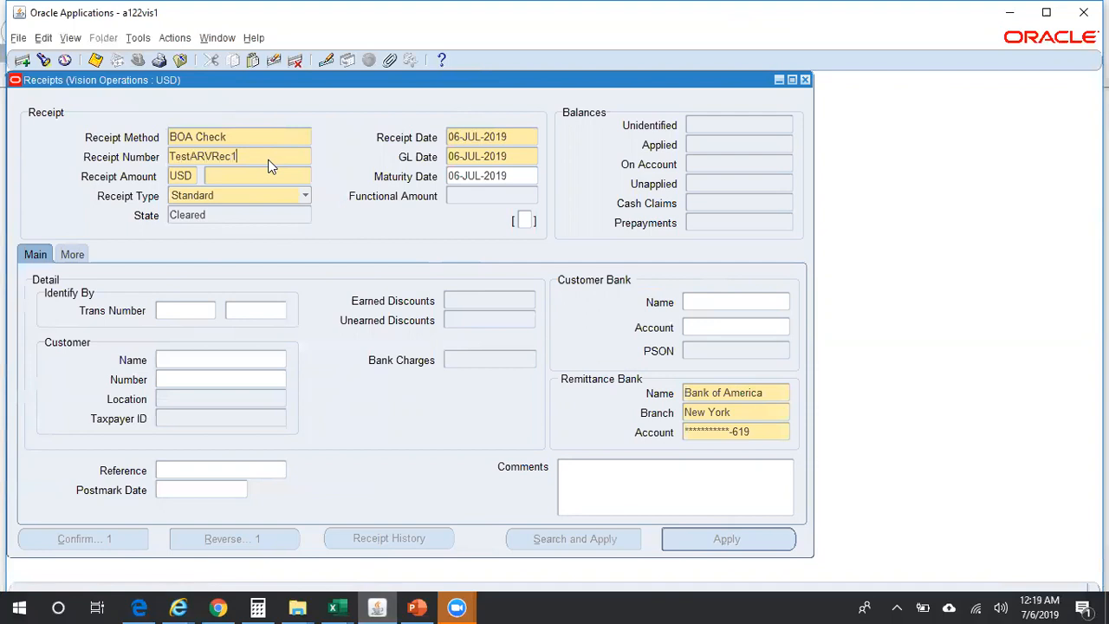
pyautogui.write('2')
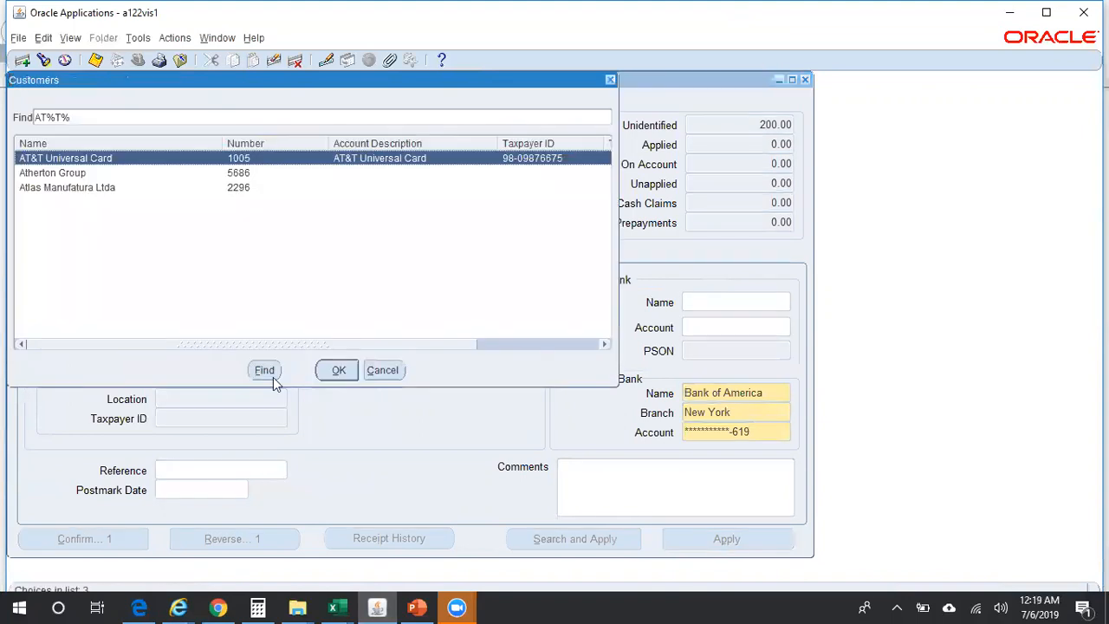
# Step: Set customer AT&T Universal Card and apply the 200.00 to invoice 100006
pyautogui.click(338, 369)
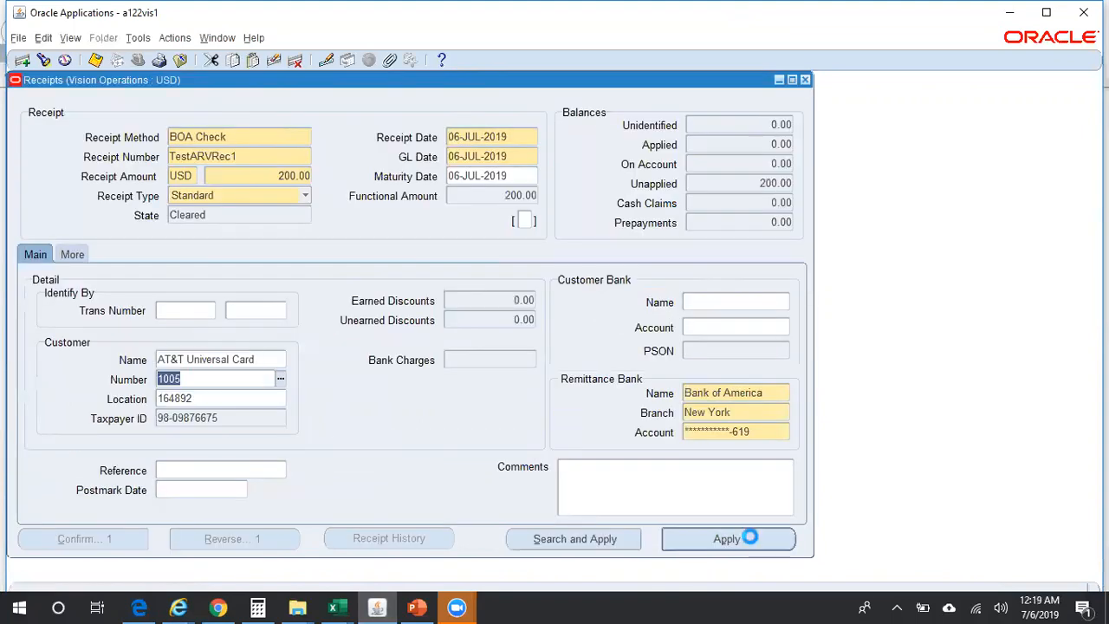
pyautogui.click(726, 538)
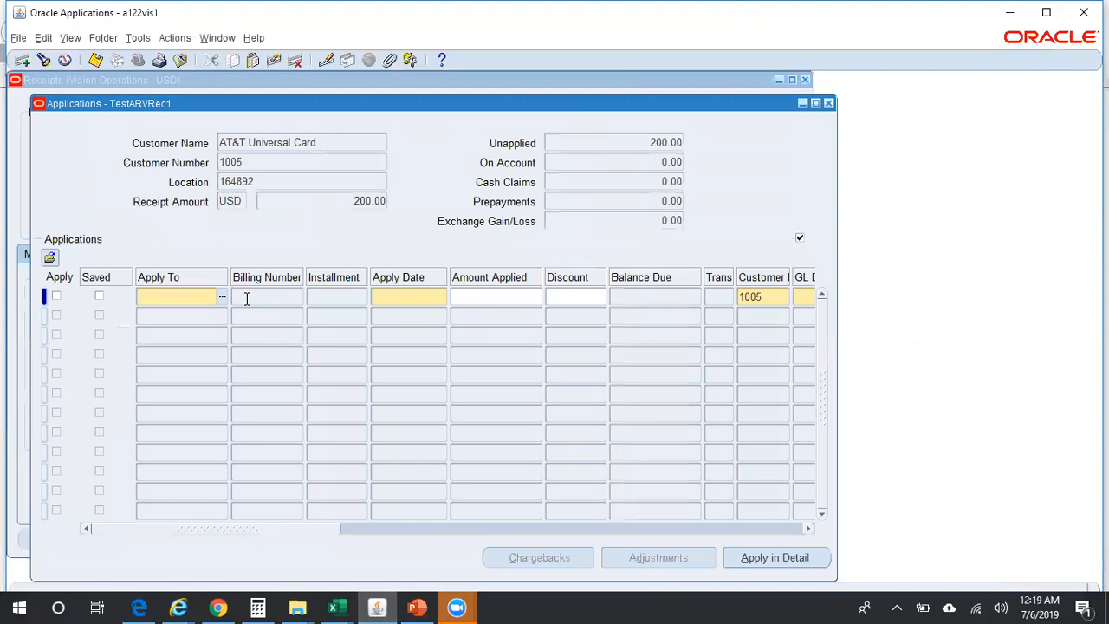
pyautogui.click(221, 296)
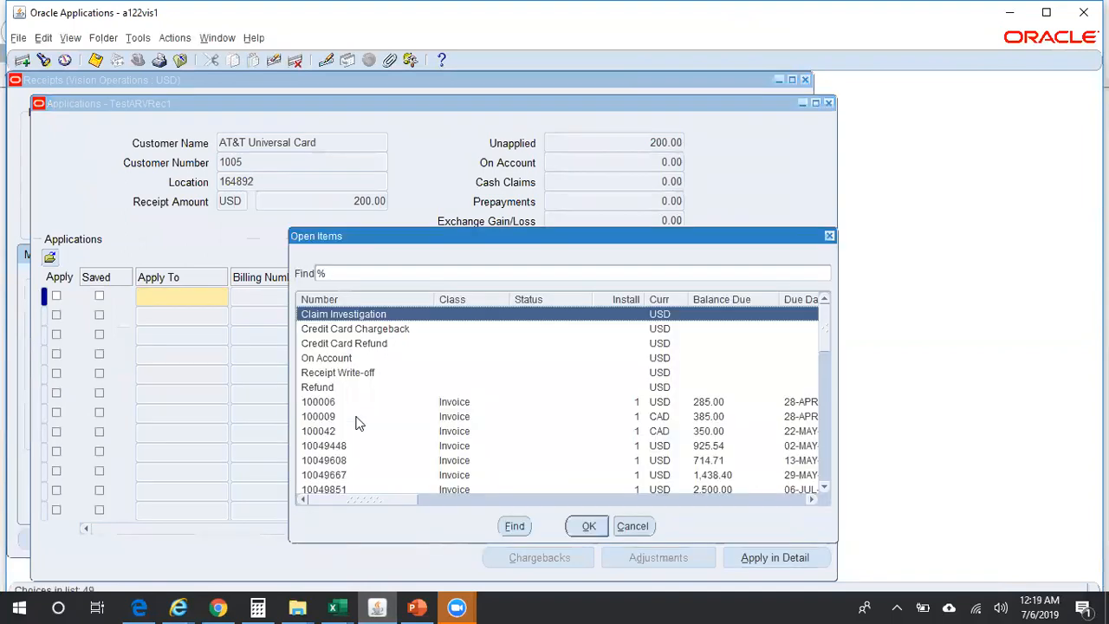
pyautogui.click(318, 401)
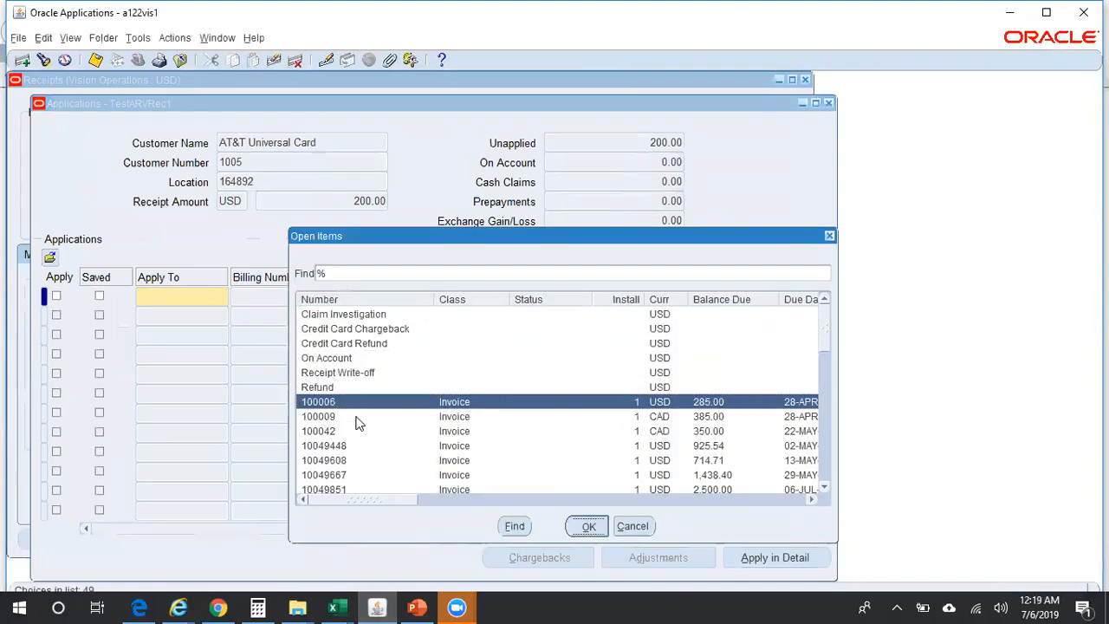
pyautogui.click(588, 525)
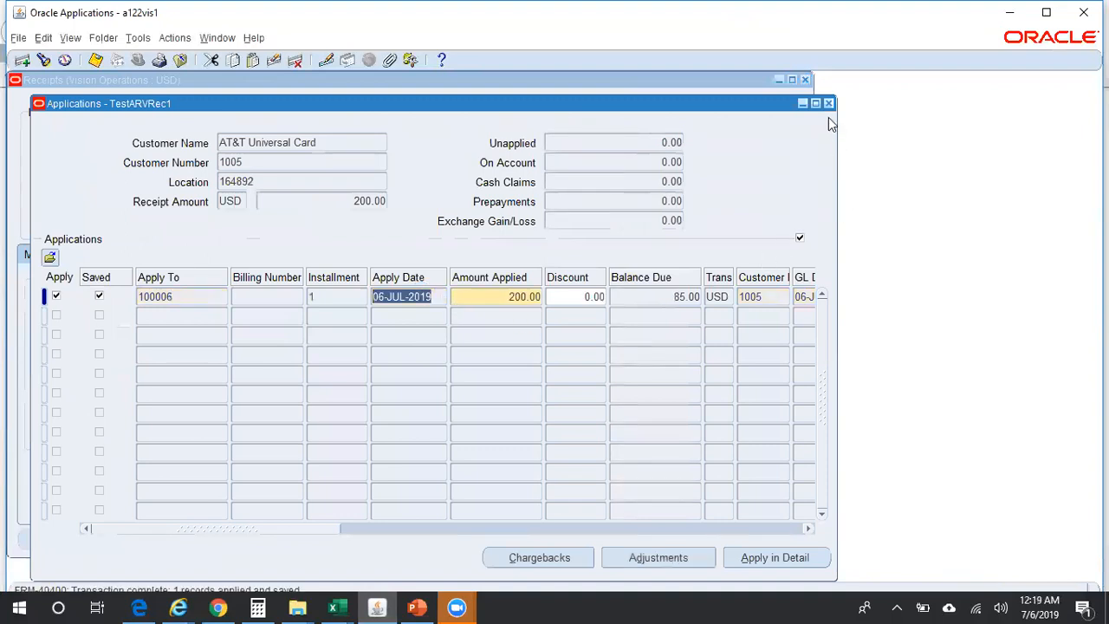
pyautogui.click(828, 103)
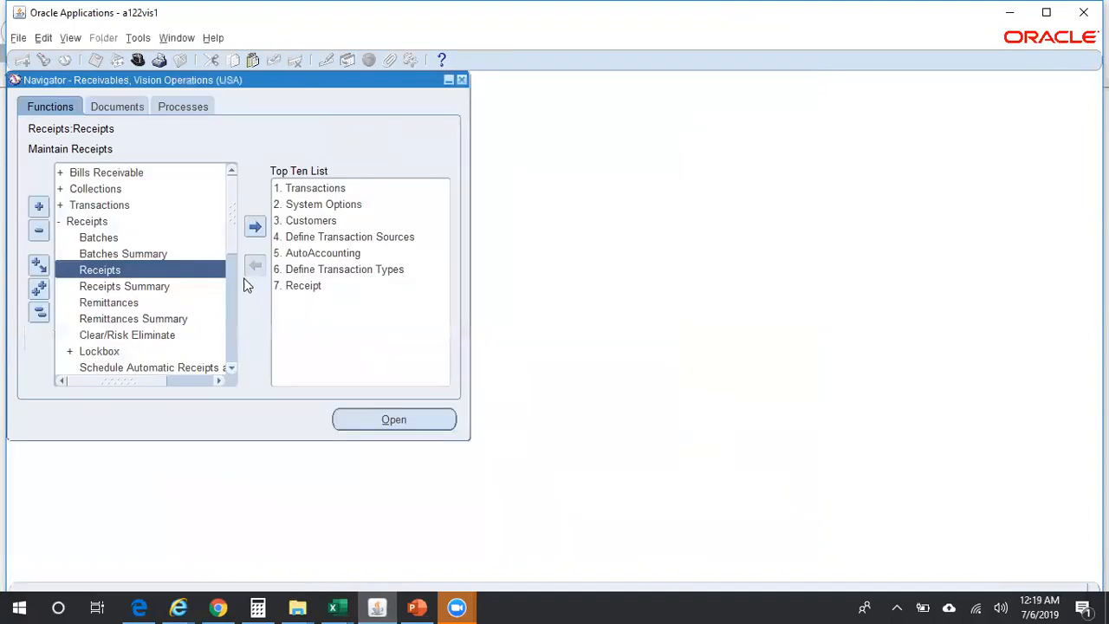
# Step: Query receipt number TestARVRec1 in the Receipts form
pyautogui.doubleClick(100, 269)
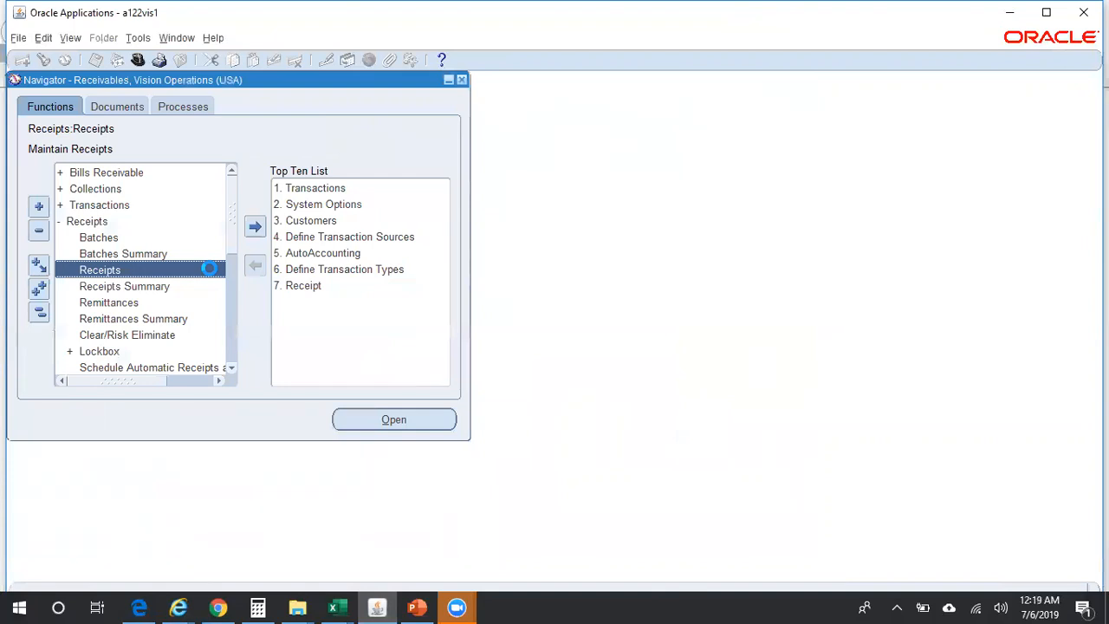
pyautogui.click(393, 419)
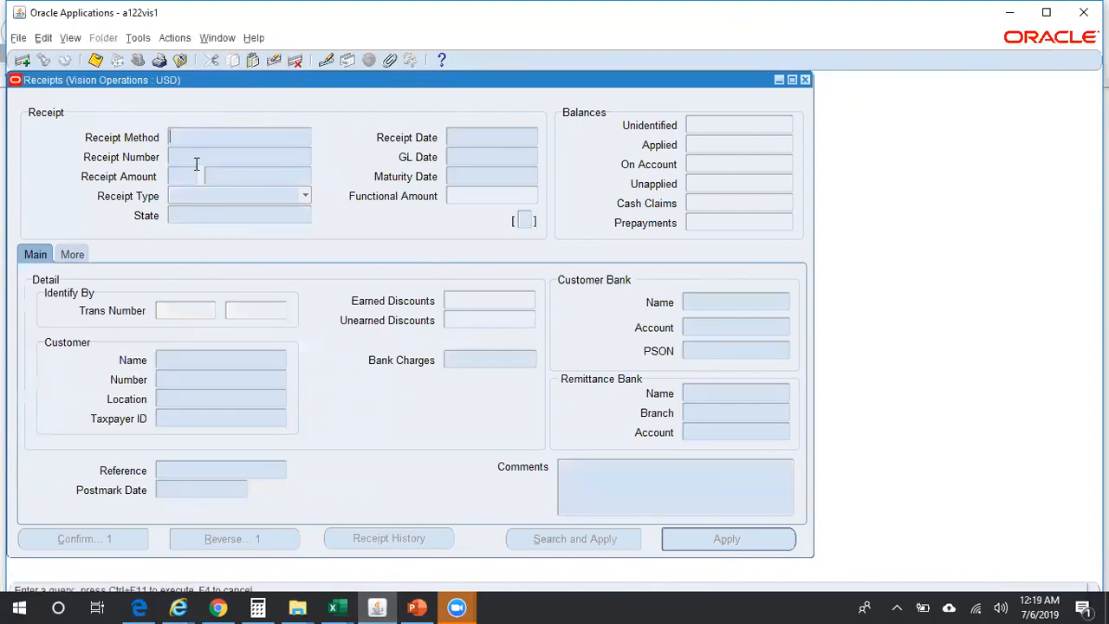
pyautogui.write('TestARVRec1')
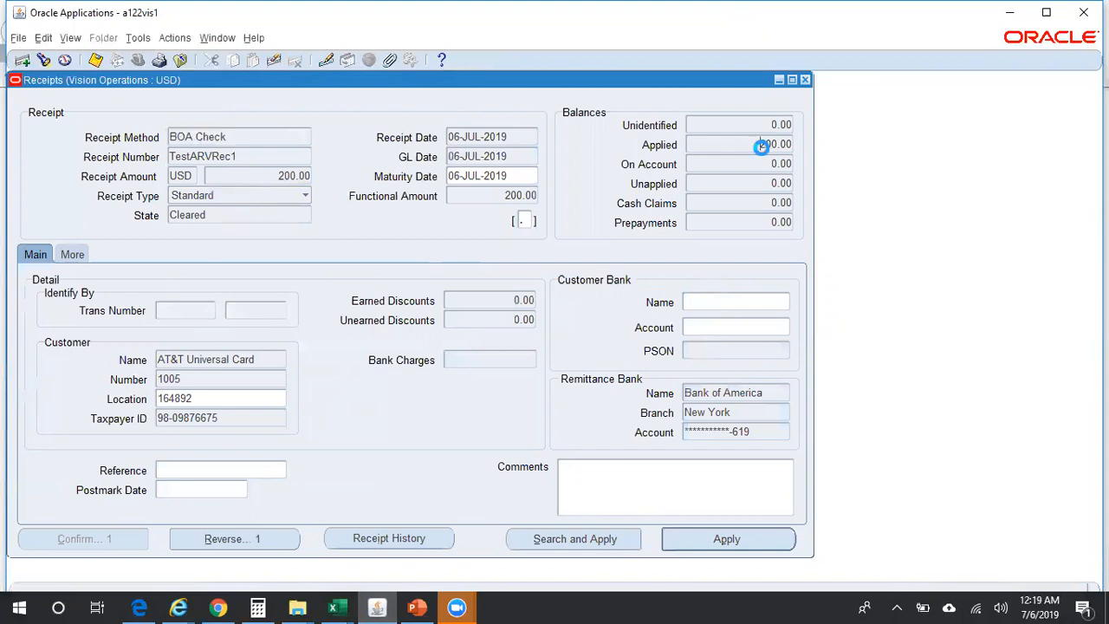
pyautogui.click(491, 156)
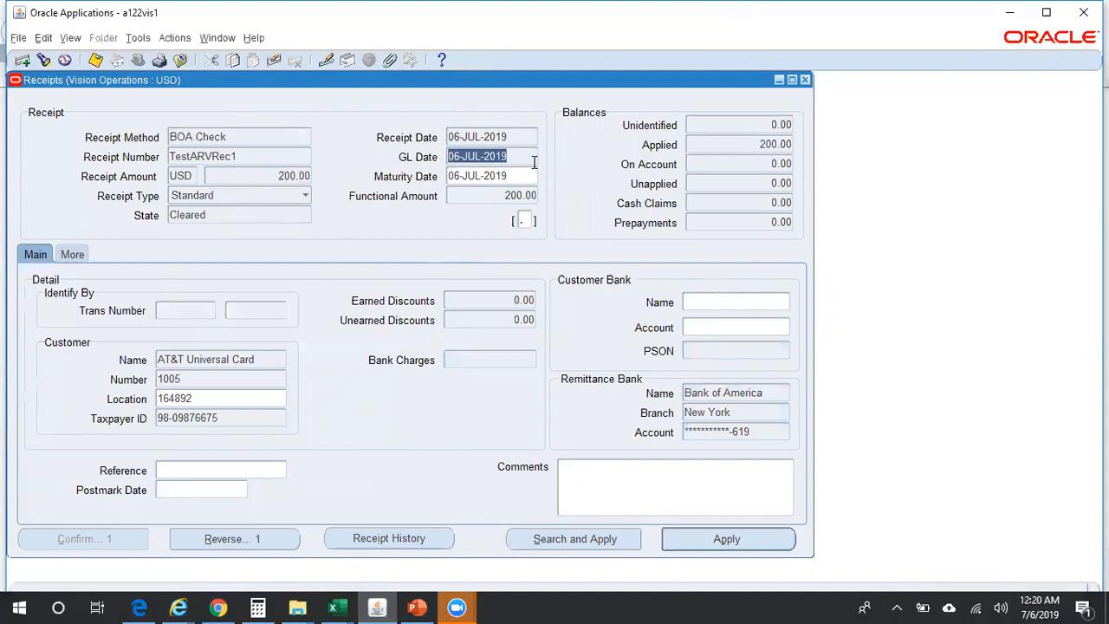
pyautogui.moveTo(281, 544)
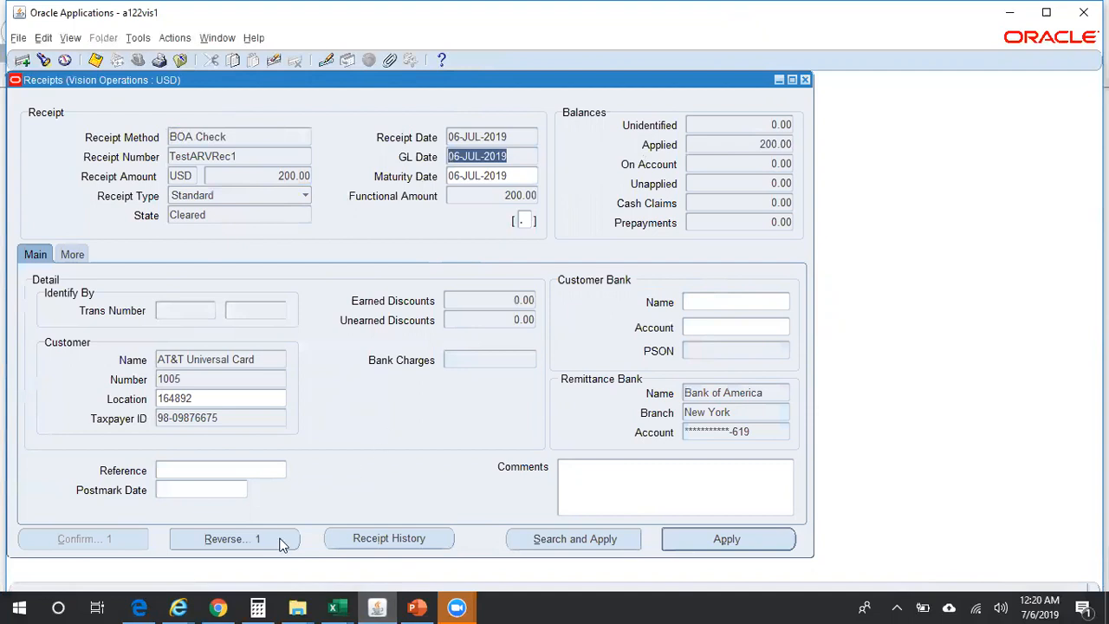
# Step: Start reversing TestARVRec1 and set the reversal category to Non-sufficient Funds
pyautogui.click(232, 538)
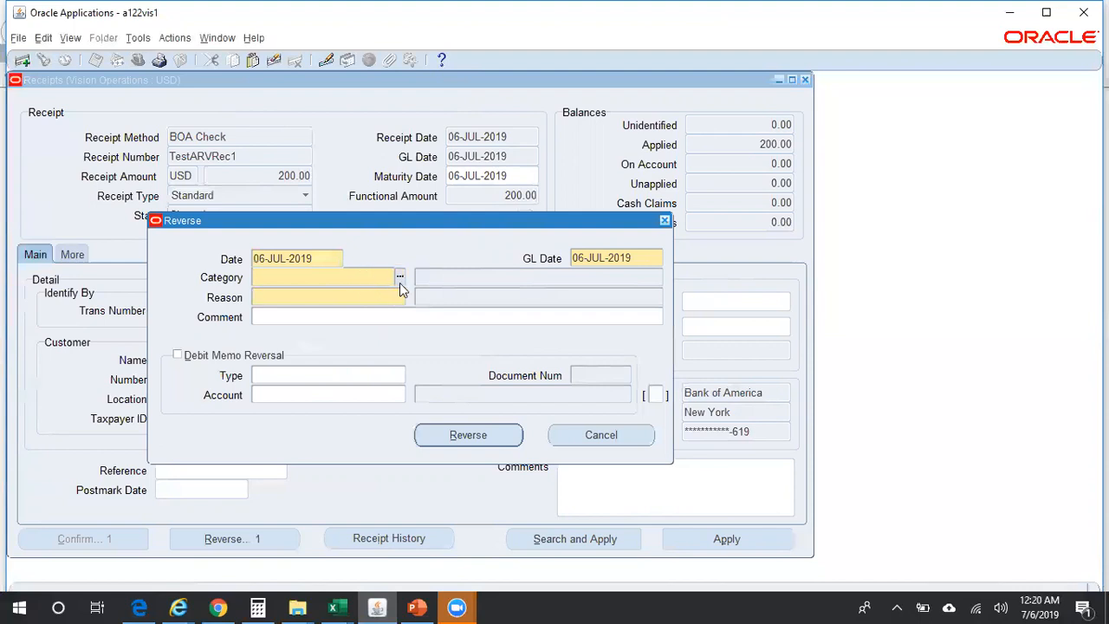
pyautogui.click(400, 276)
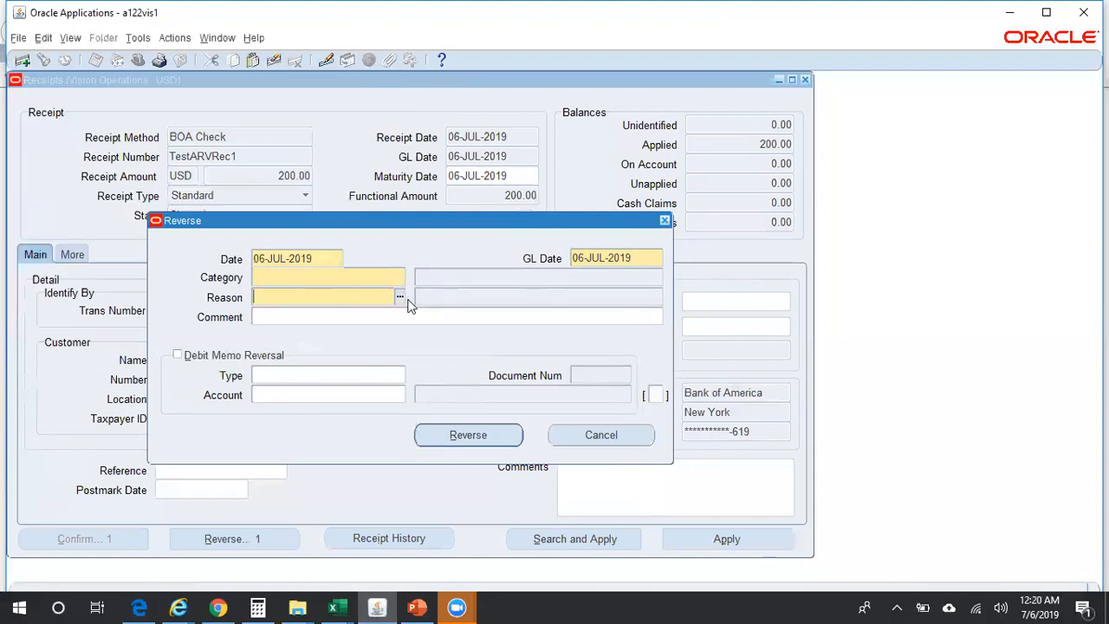
pyautogui.click(399, 297)
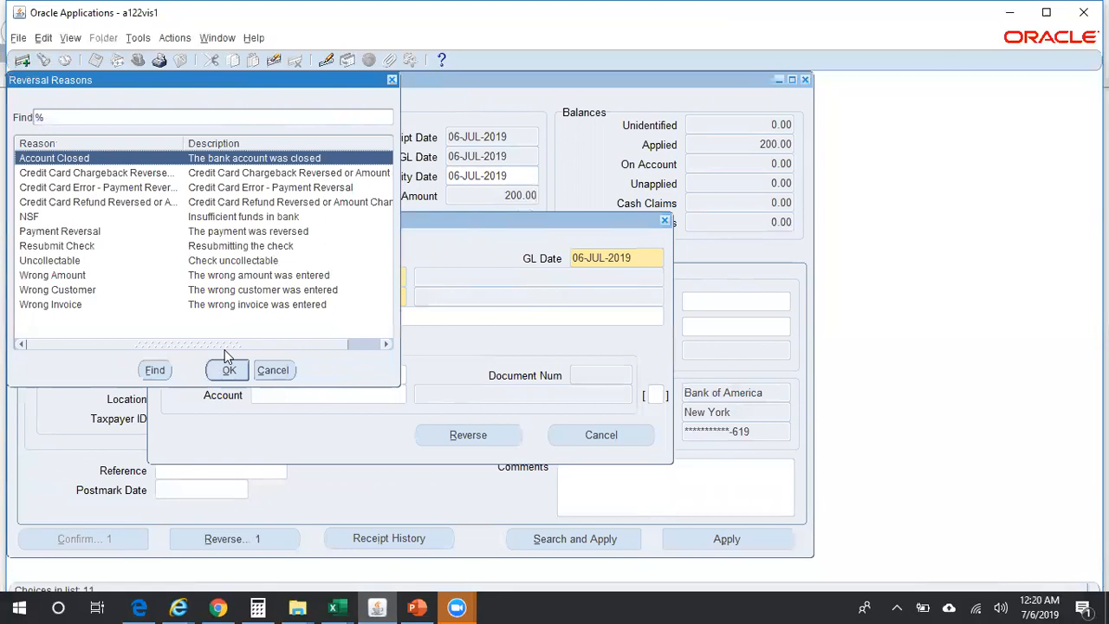
pyautogui.click(273, 370)
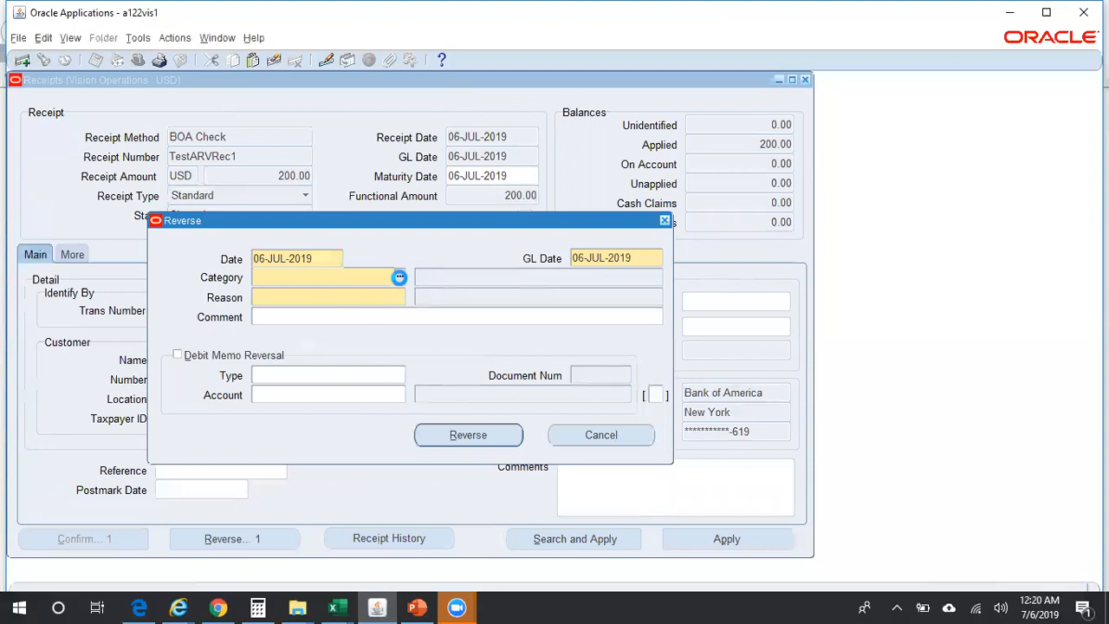
pyautogui.click(398, 276)
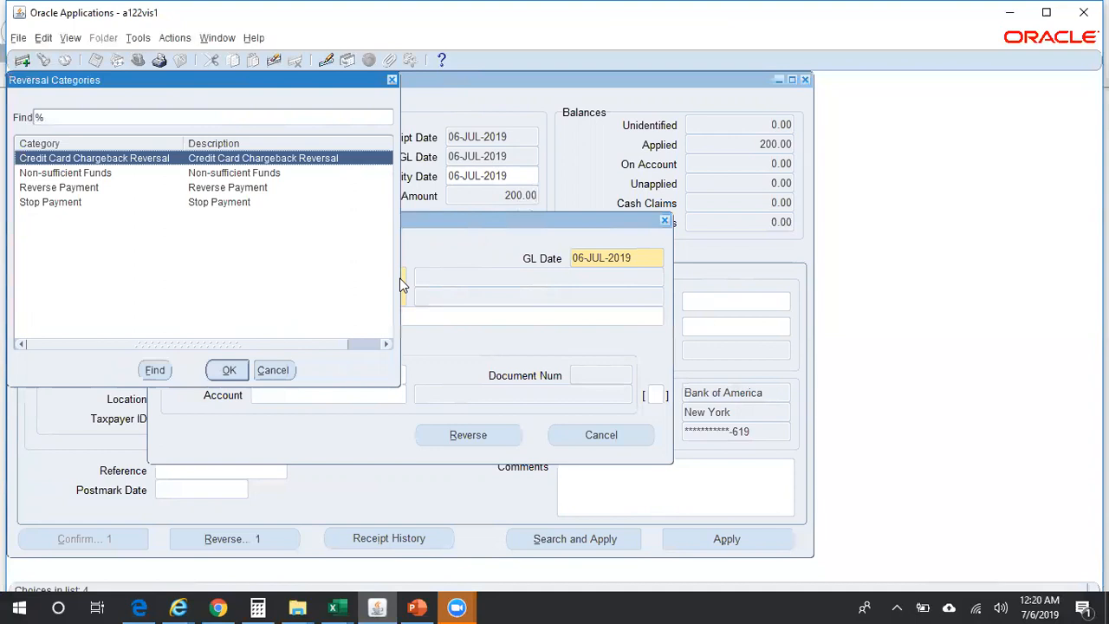
pyautogui.moveTo(212, 179)
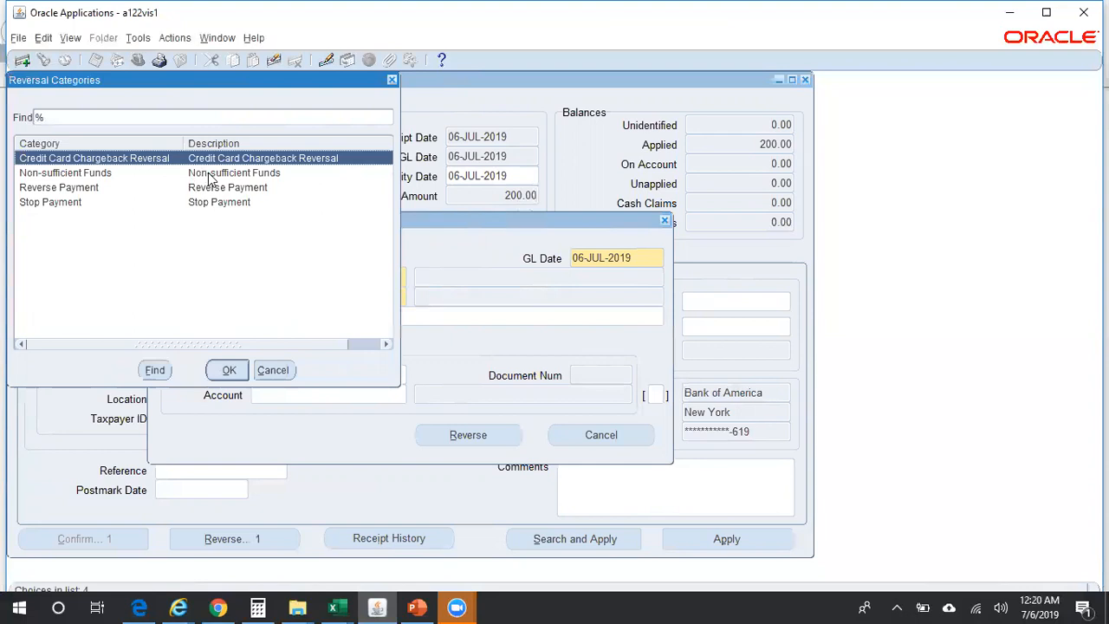
pyautogui.click(65, 172)
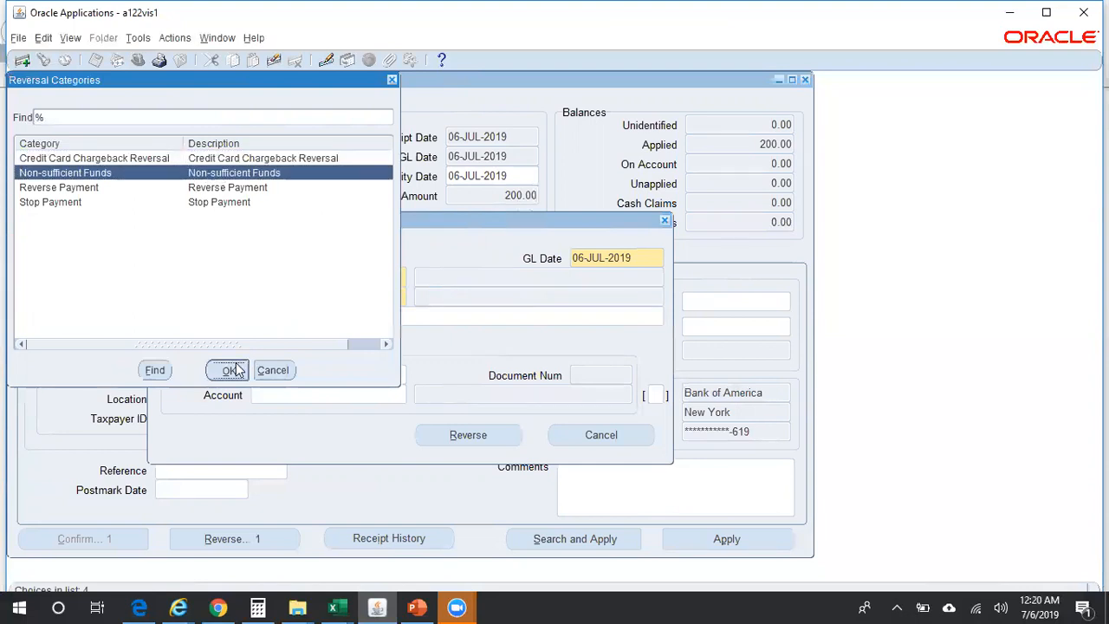
pyautogui.click(228, 370)
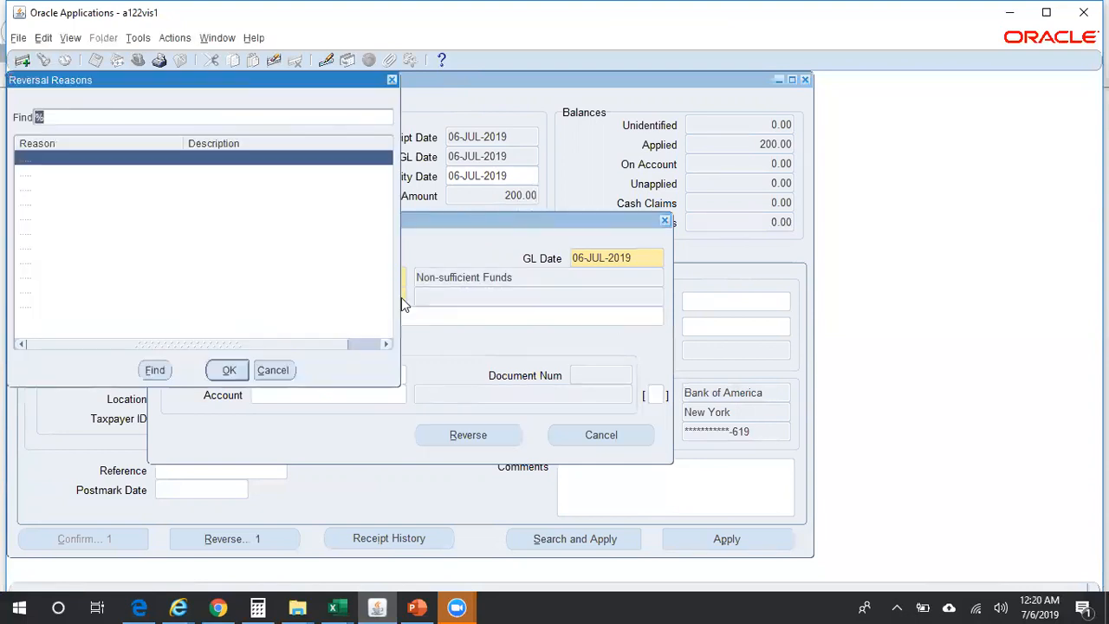
# Step: Choose NSF as the reversal reason and select the 06-JUL-2019 date
pyautogui.click(154, 369)
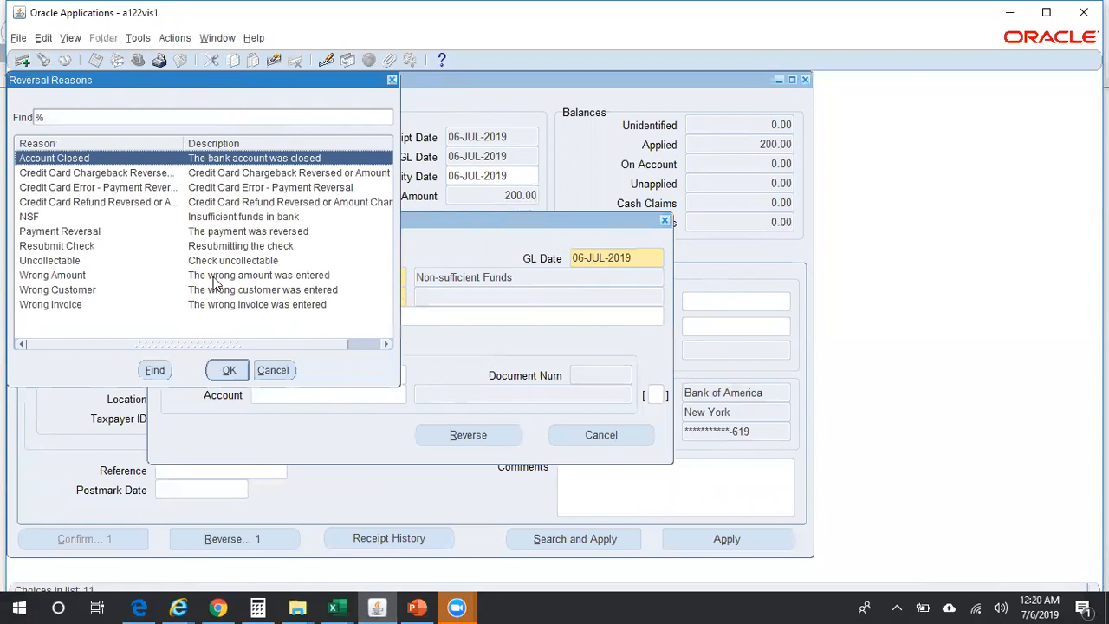
pyautogui.moveTo(274, 223)
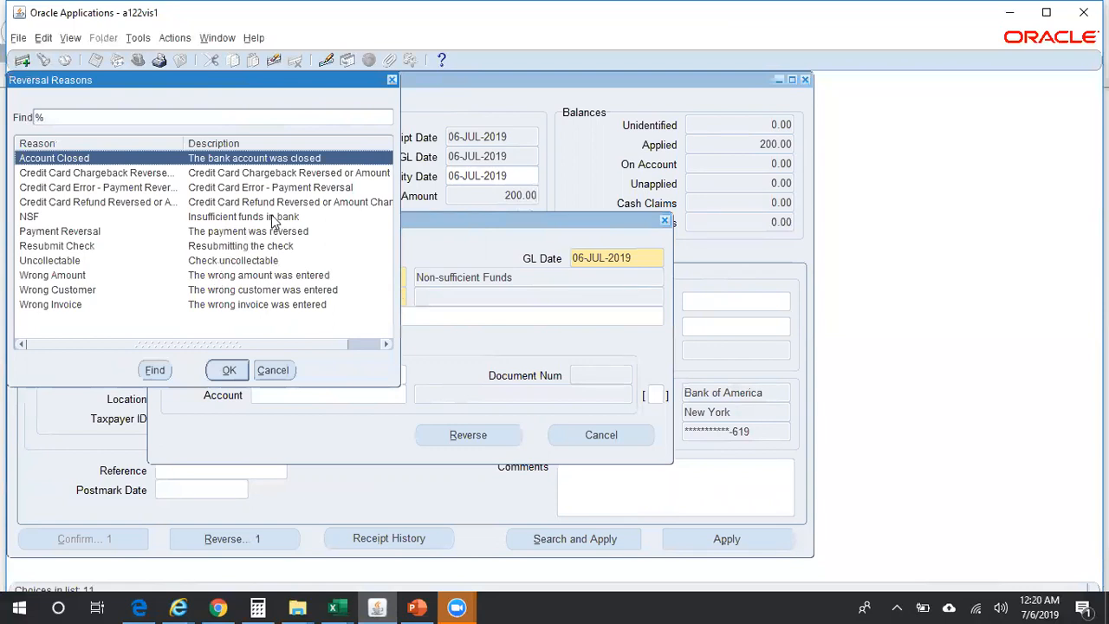
pyautogui.click(29, 216)
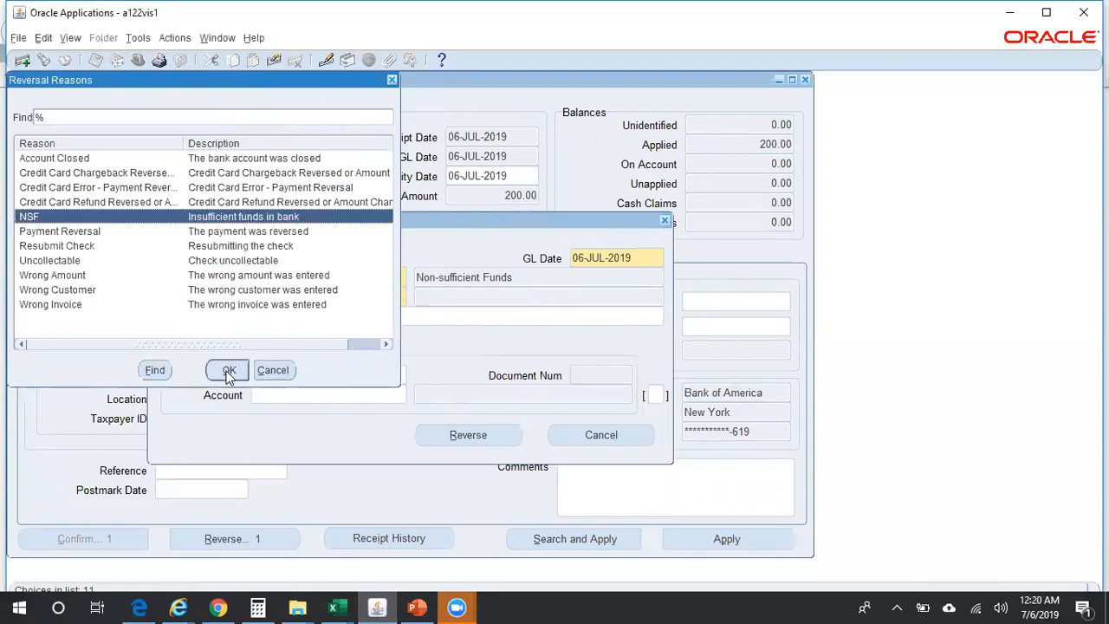
pyautogui.click(228, 370)
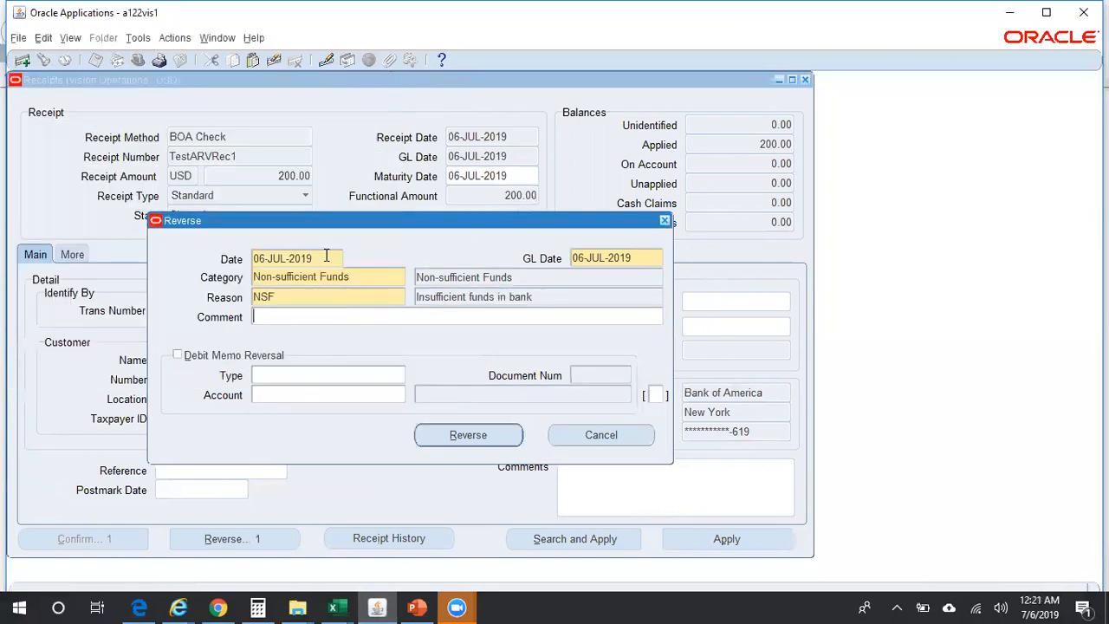
pyautogui.click(282, 258)
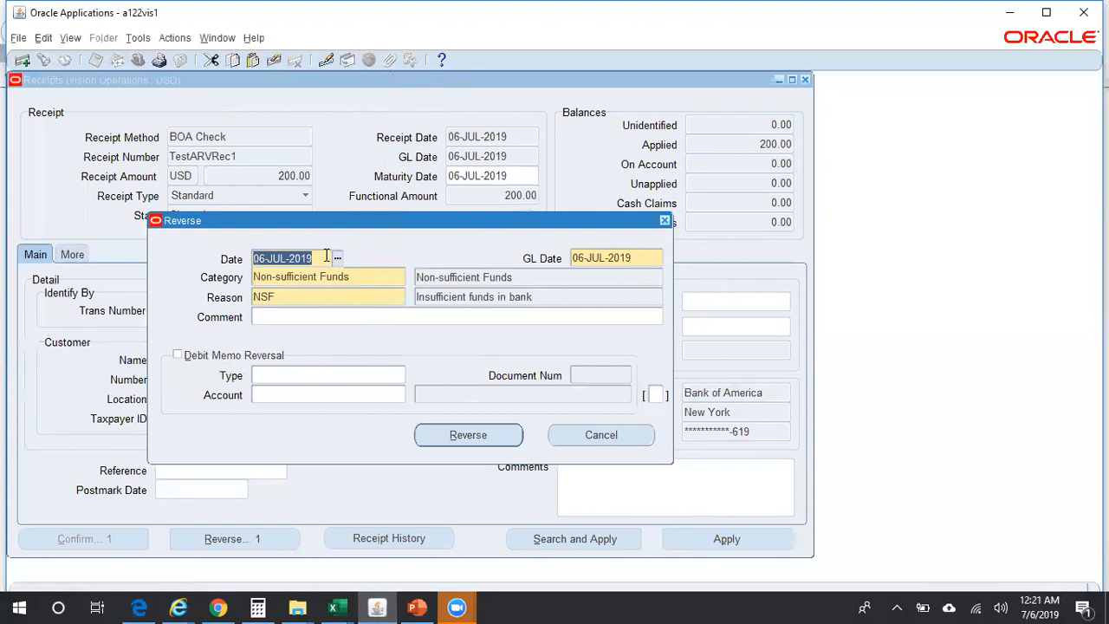
pyautogui.moveTo(475, 180)
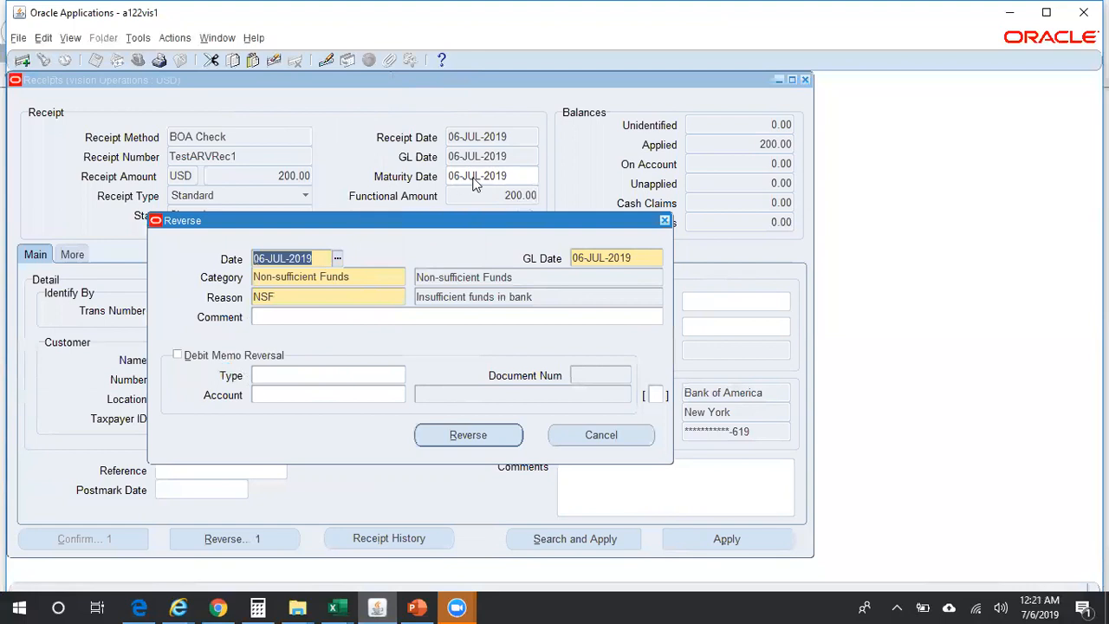
pyautogui.moveTo(364, 254)
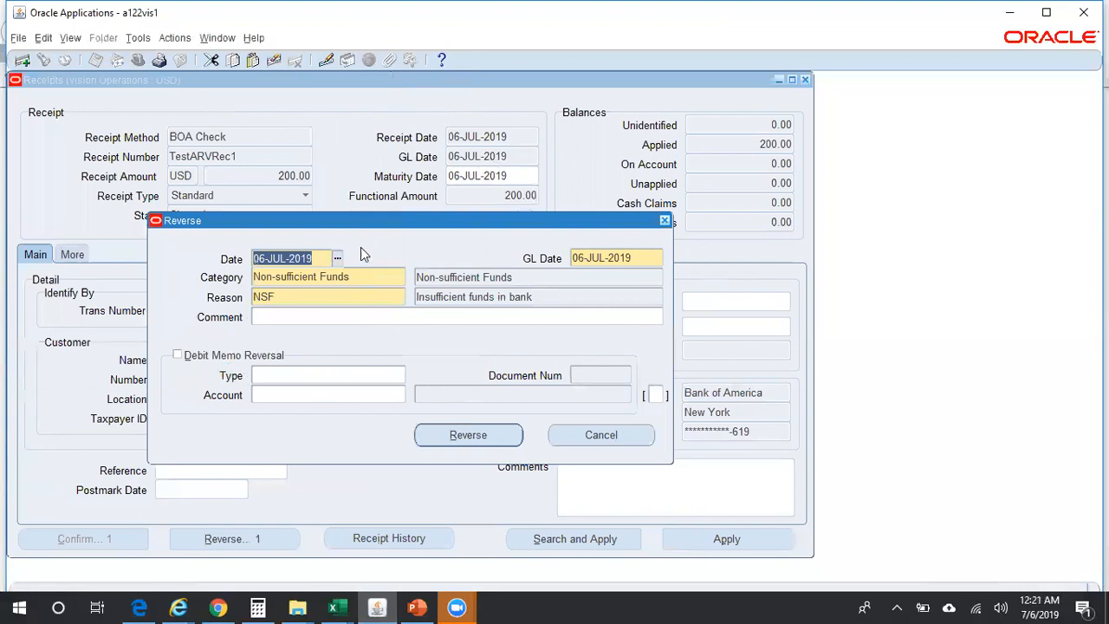
pyautogui.click(336, 258)
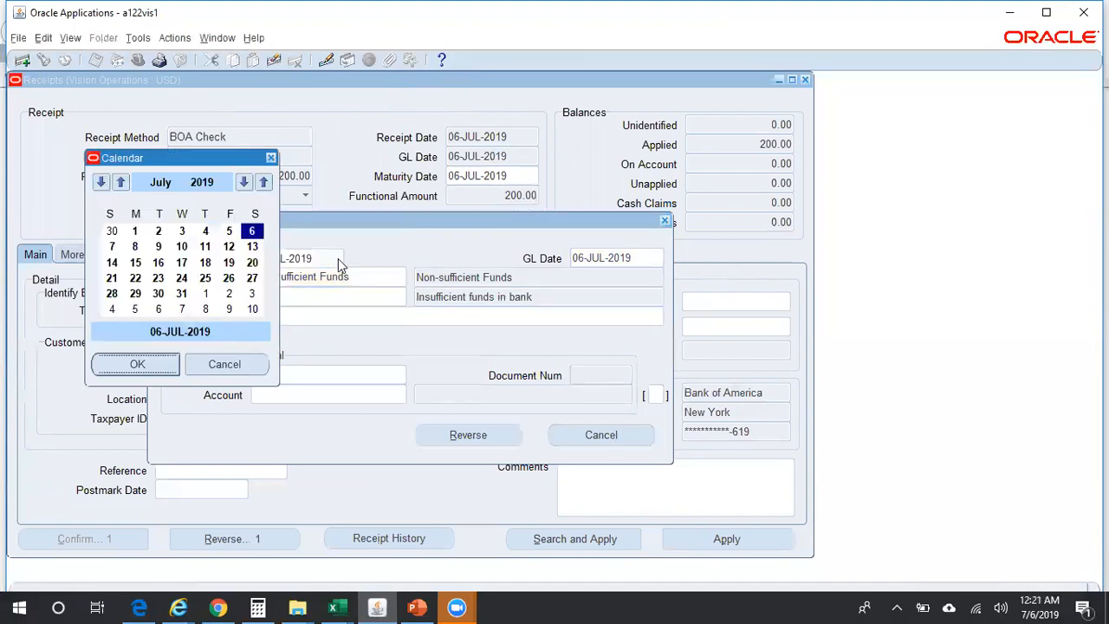
pyautogui.moveTo(316, 387)
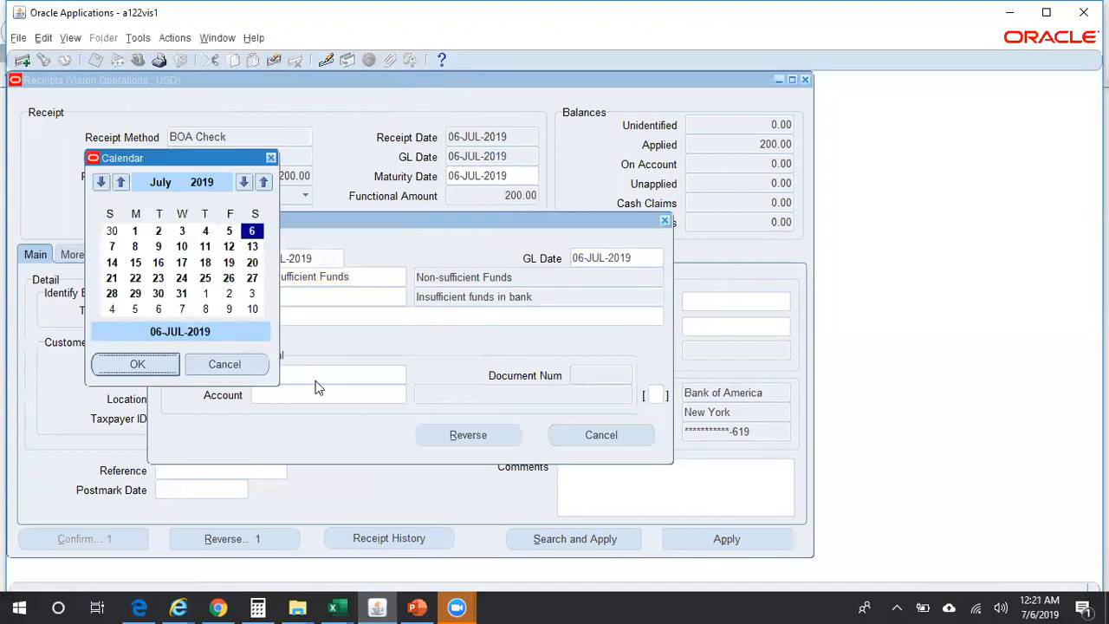
pyautogui.click(206, 230)
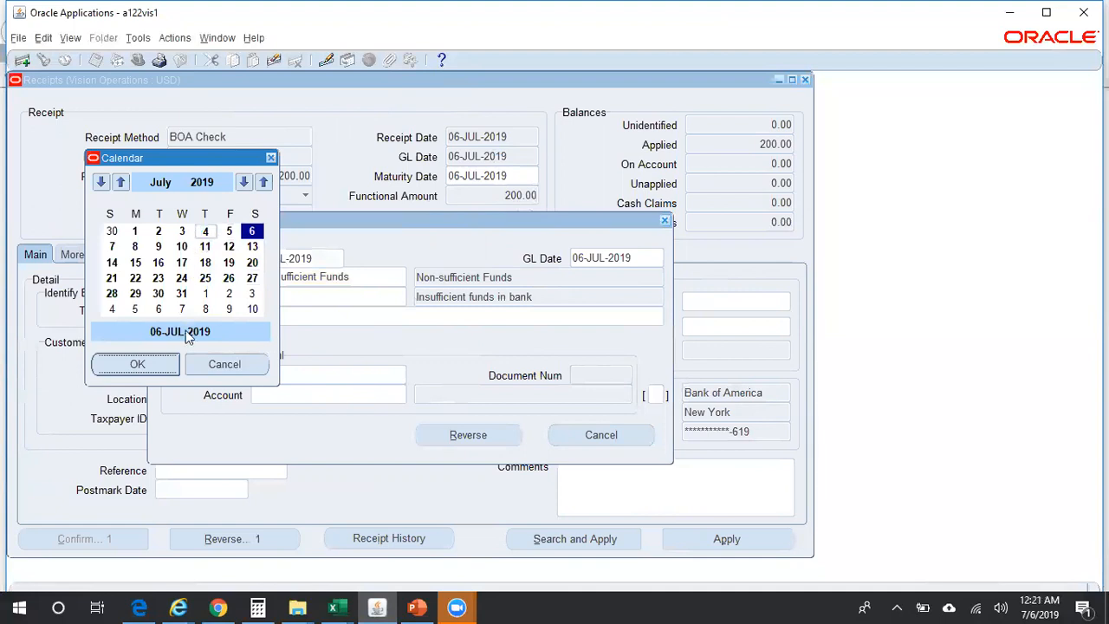
pyautogui.click(136, 364)
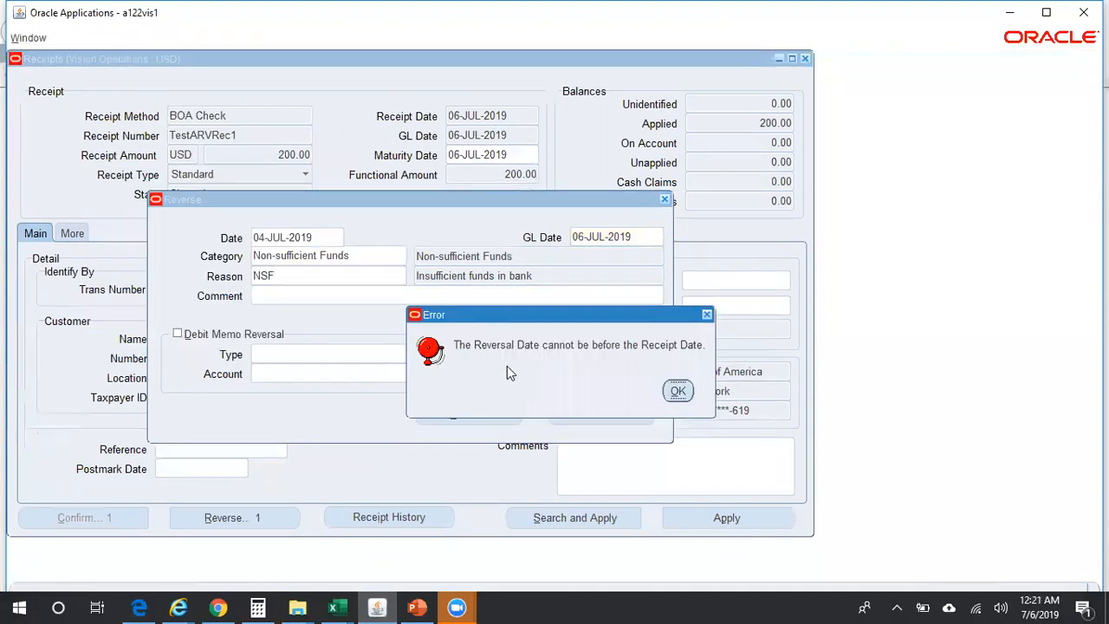
pyautogui.moveTo(482, 361)
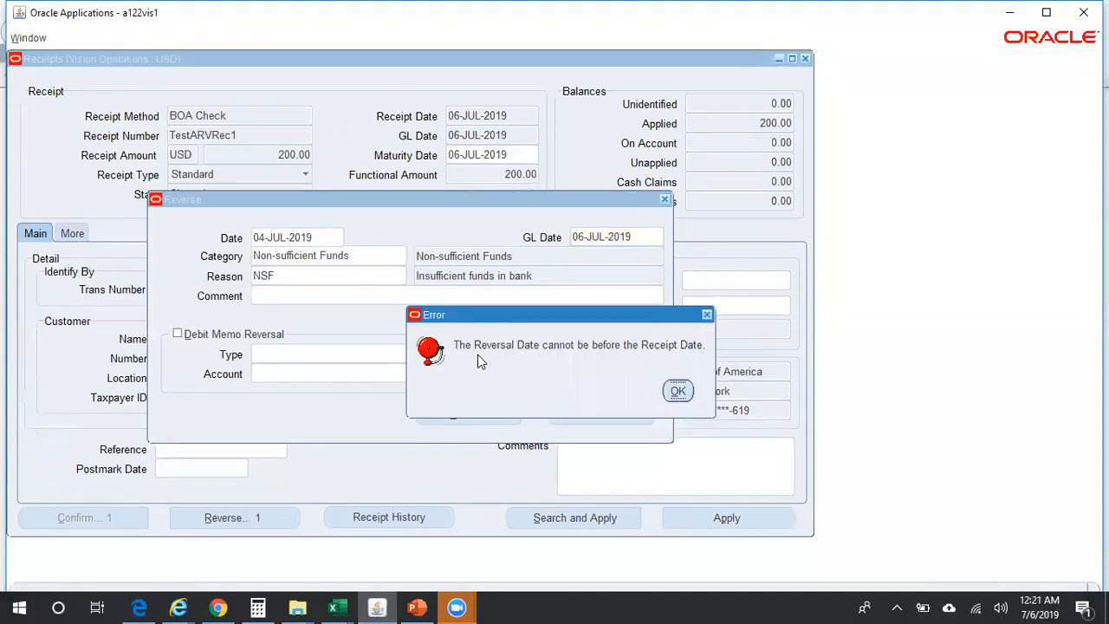
pyautogui.moveTo(643, 364)
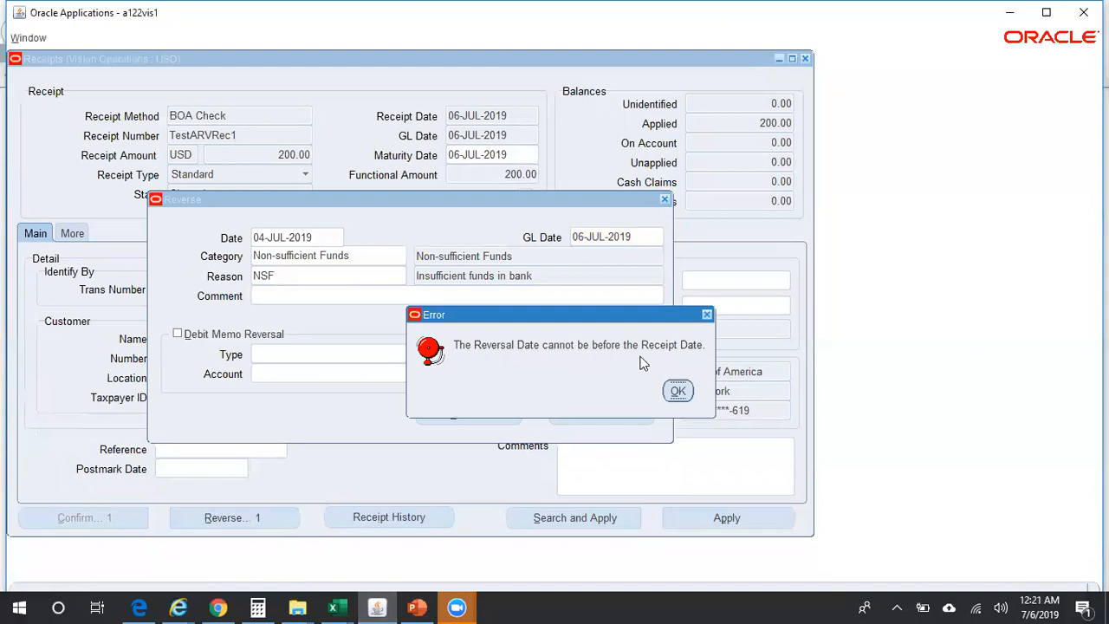
pyautogui.click(678, 390)
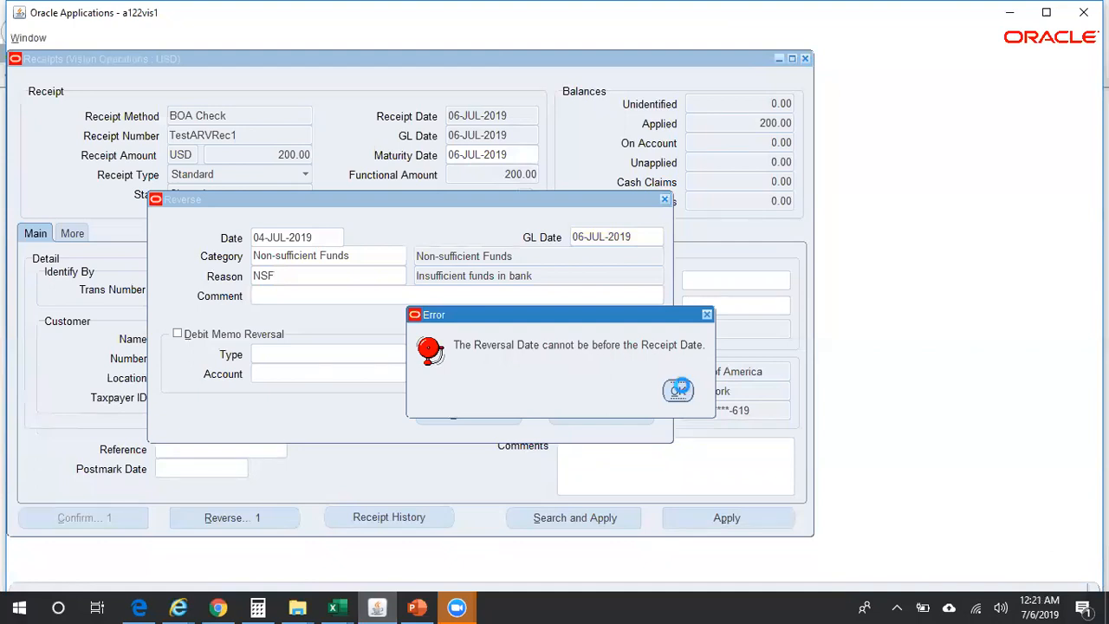
pyautogui.click(678, 390)
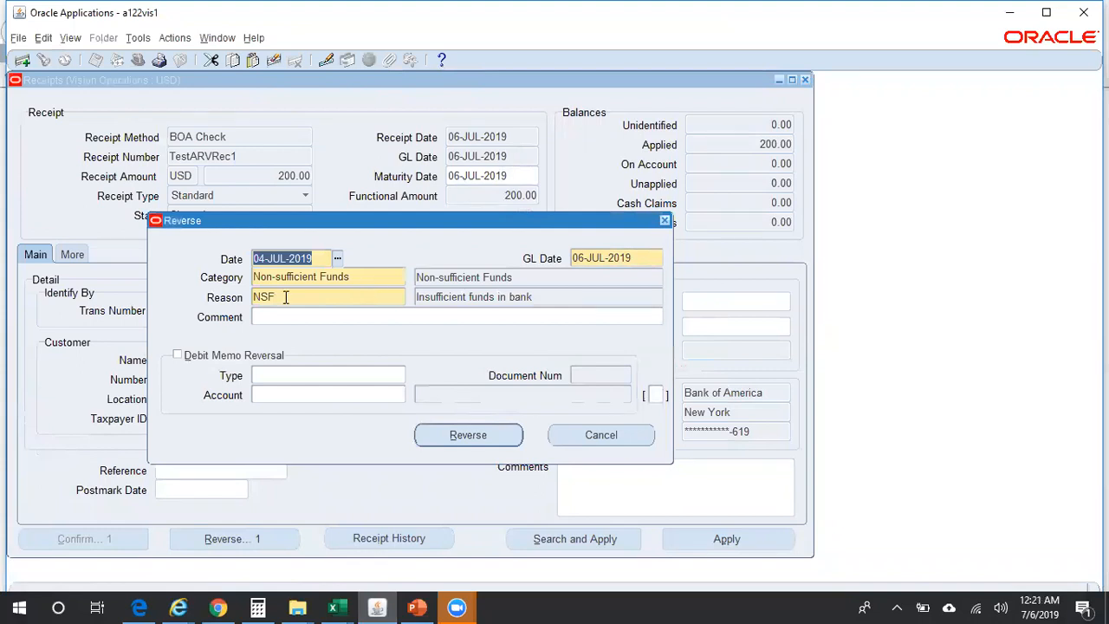
pyautogui.moveTo(339, 287)
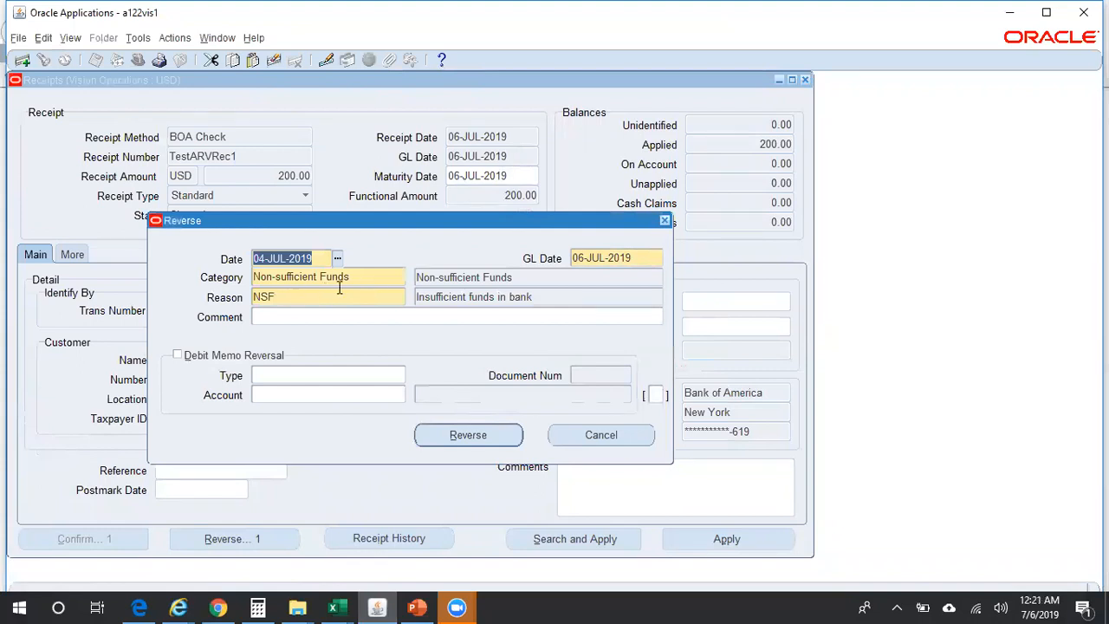
pyautogui.write('06')
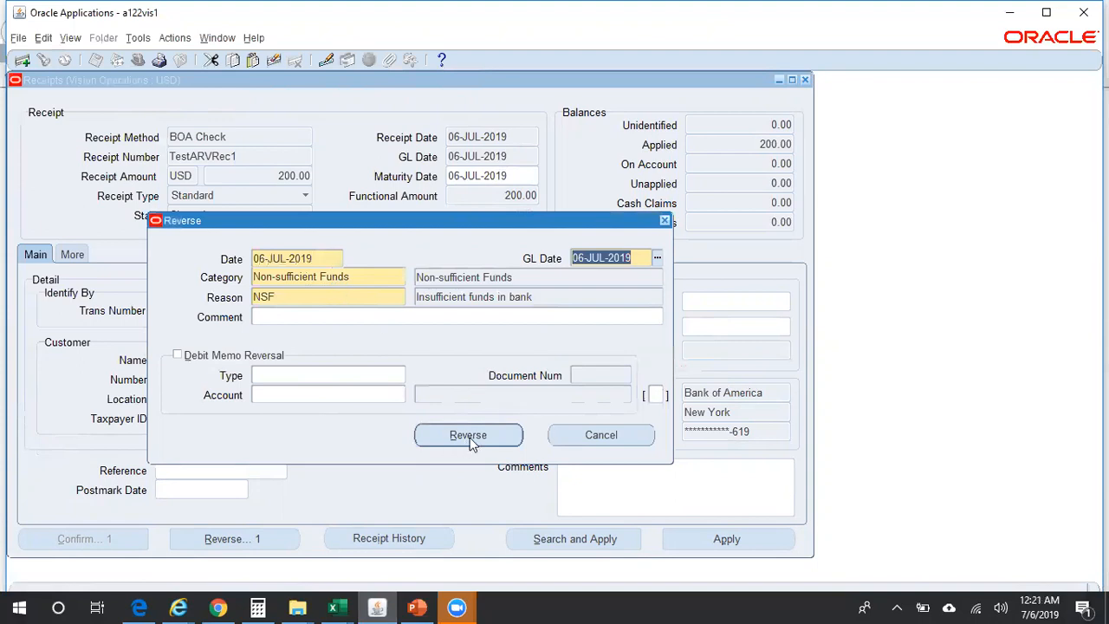
pyautogui.moveTo(479, 444)
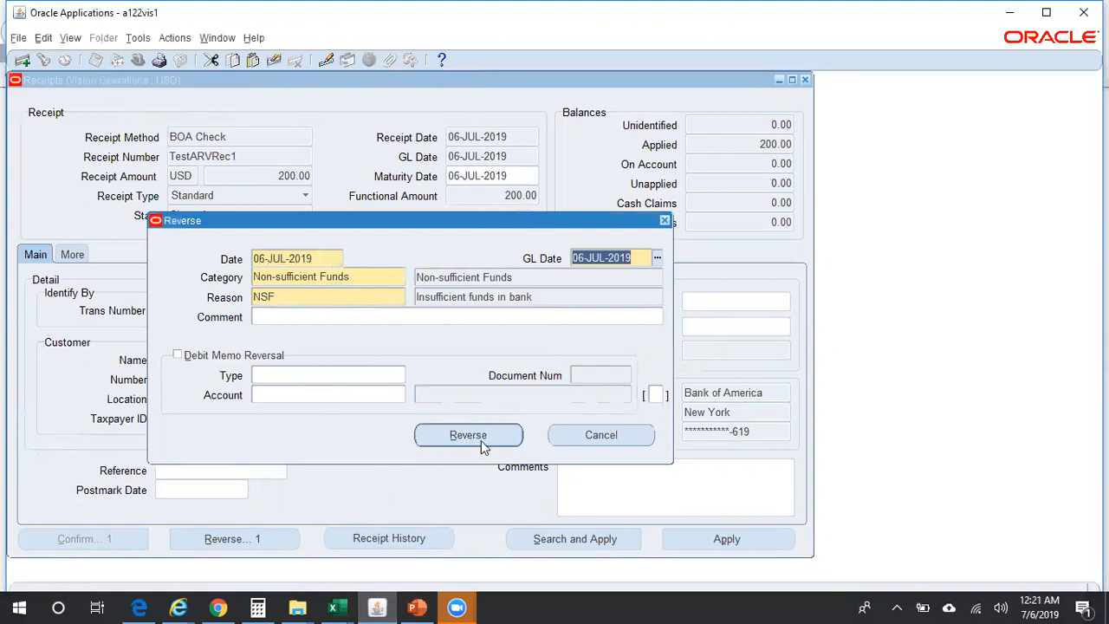
# Step: Confirm the reversal of receipt TestARVRec1, leaving it Reversed with 0.00 applied
pyautogui.click(468, 434)
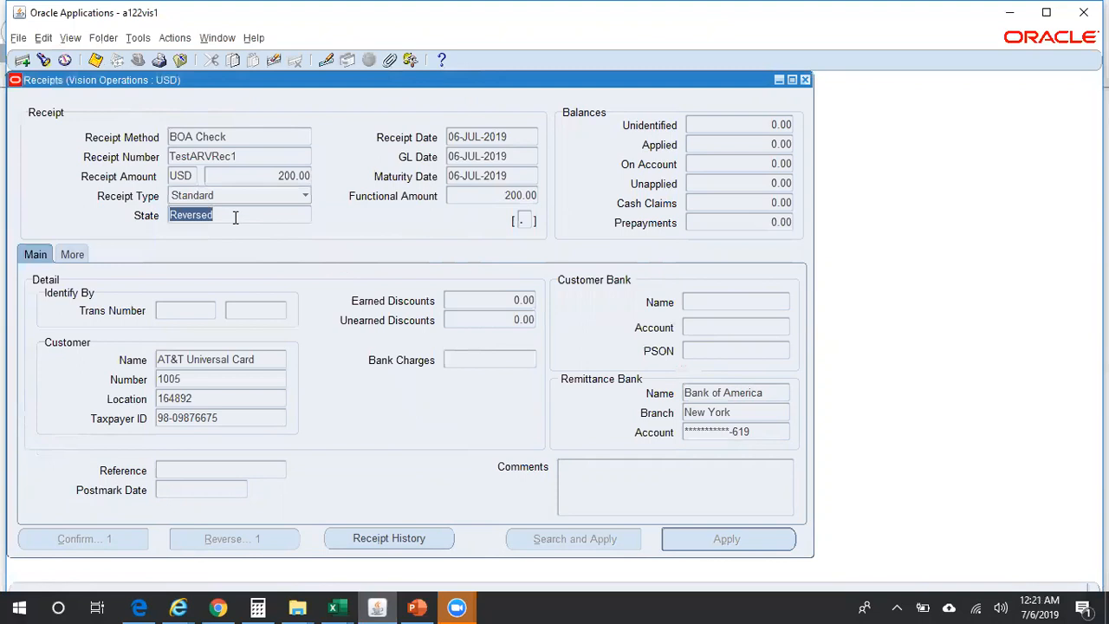
pyautogui.moveTo(241, 99)
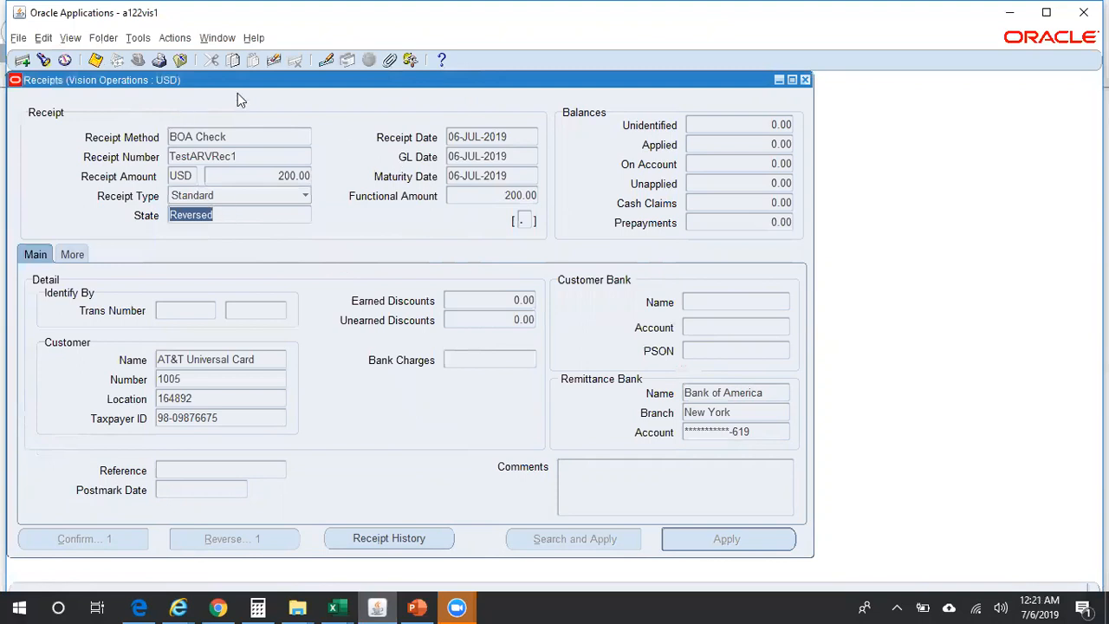
# Step: Run Create Accounting in Draft mode for TestARVRec1 and acknowledge the success note
pyautogui.click(136, 38)
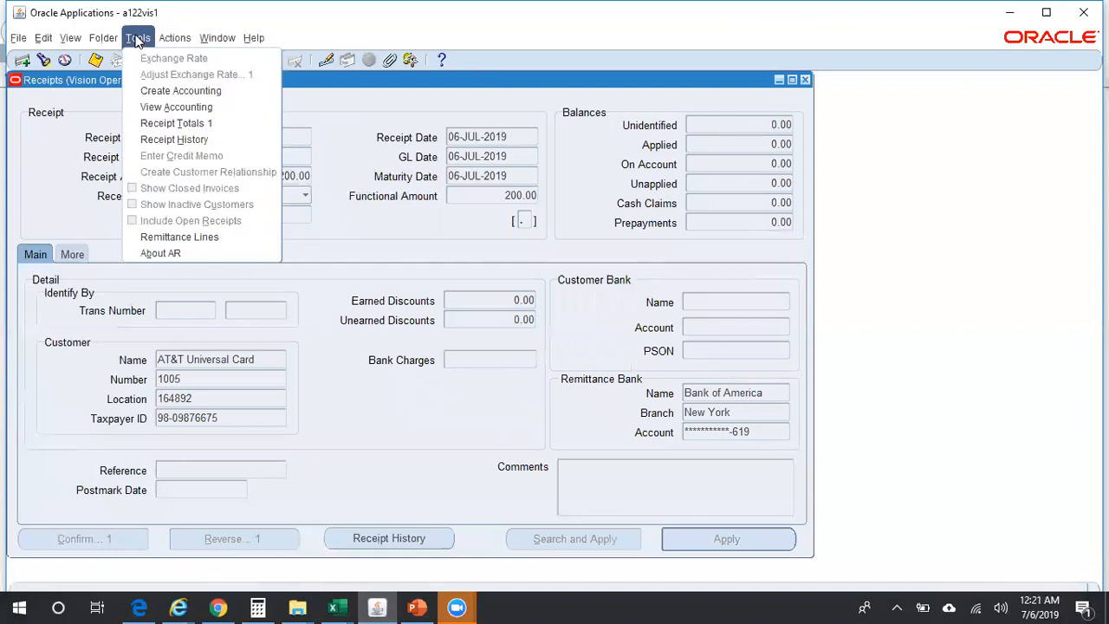
pyautogui.click(180, 90)
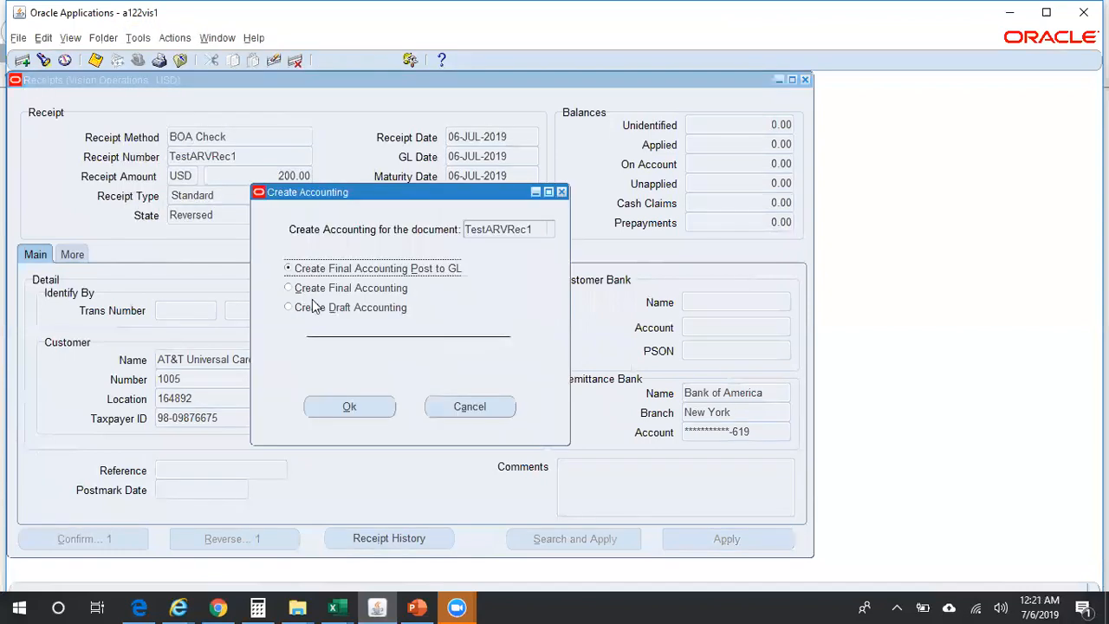
pyautogui.click(288, 307)
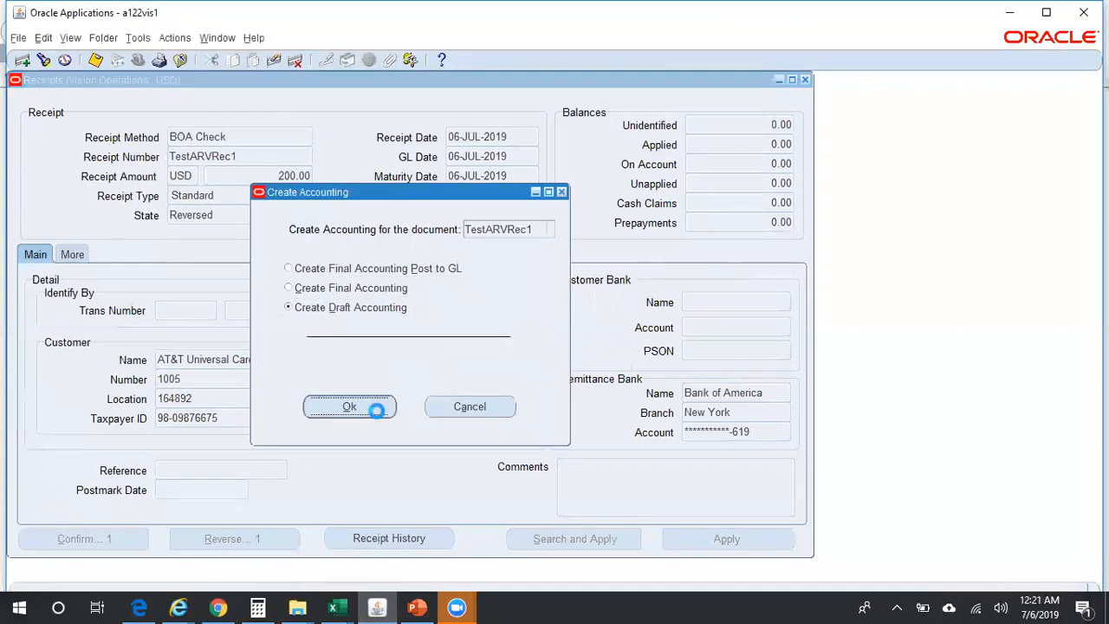
pyautogui.click(349, 406)
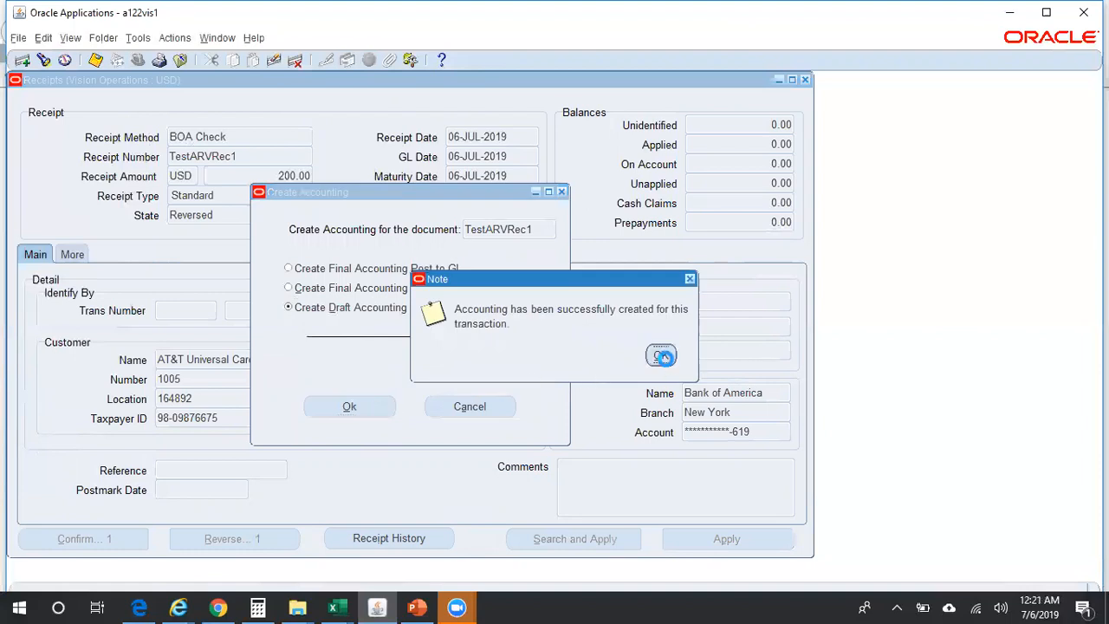
pyautogui.click(660, 356)
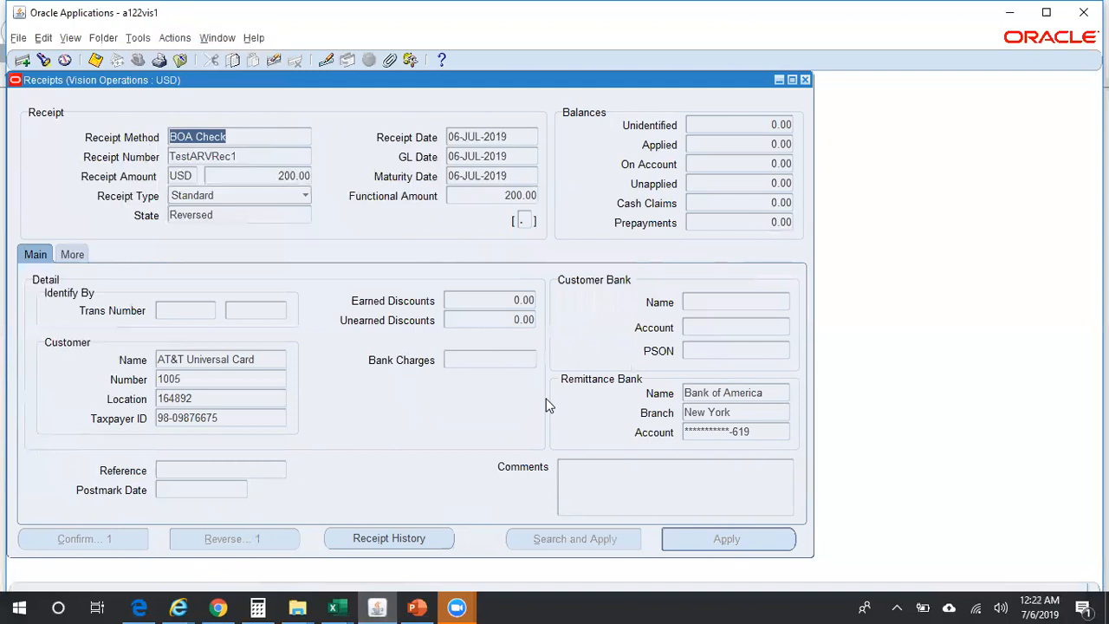
# Step: View accounting and open journal entry lines for the 200.00 Cash credit line
pyautogui.click(137, 37)
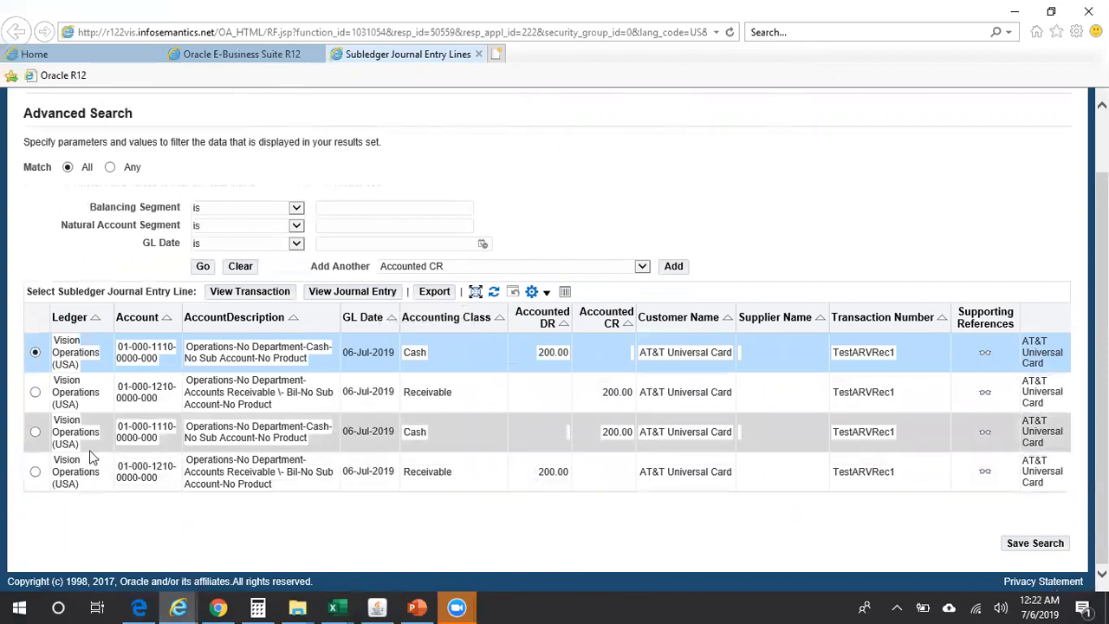
pyautogui.click(35, 432)
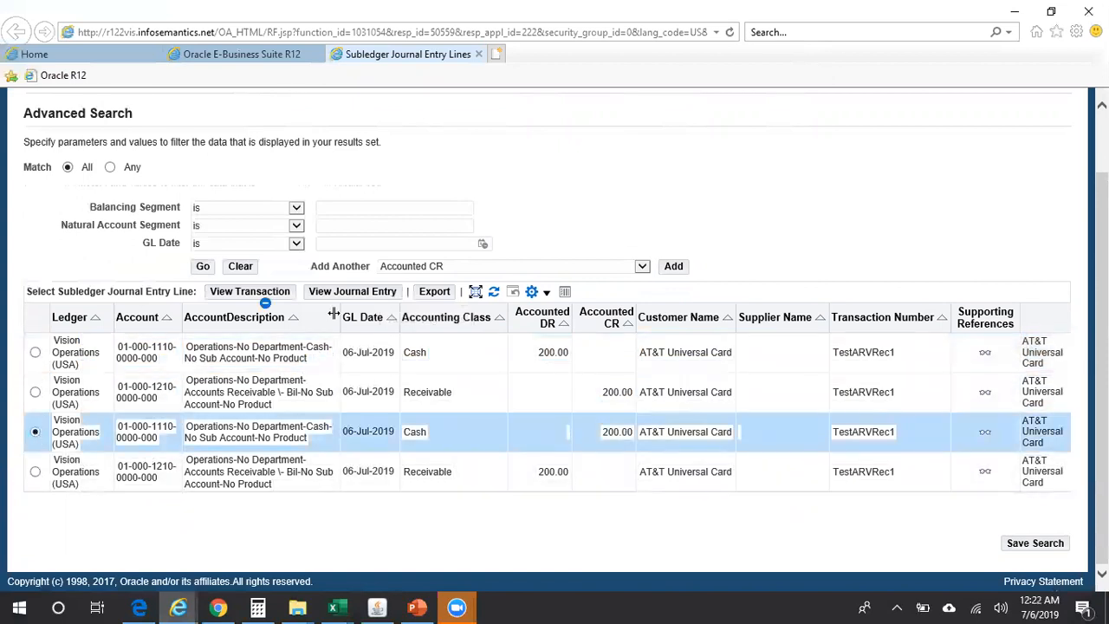
pyautogui.click(351, 291)
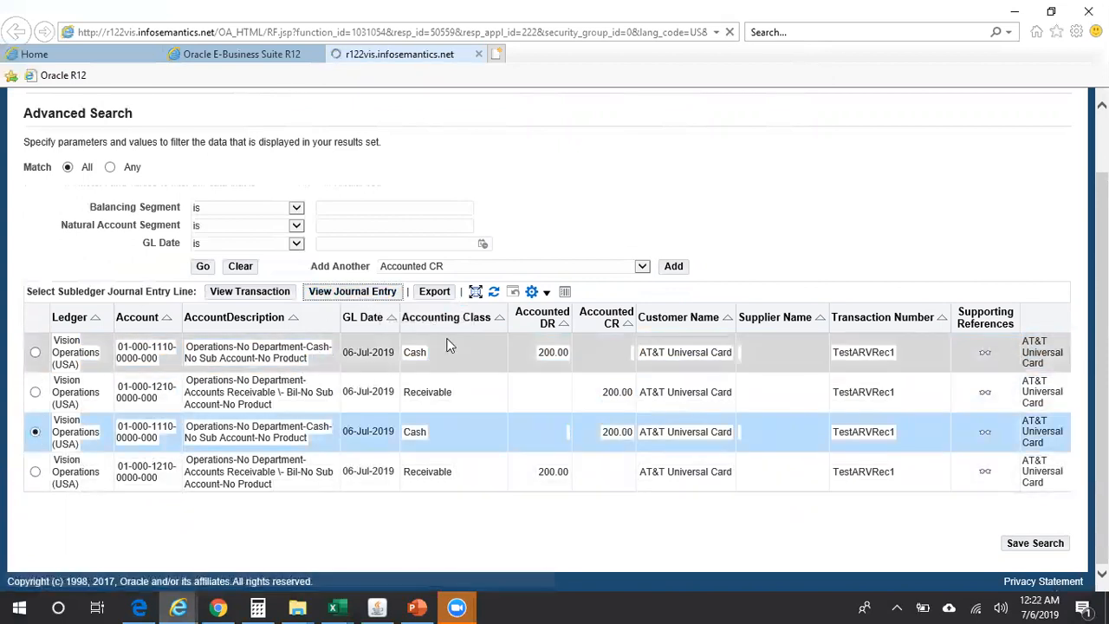
# Step: Open the draft Receipt Reverse journal entry and scroll to its lines
pyautogui.click(353, 291)
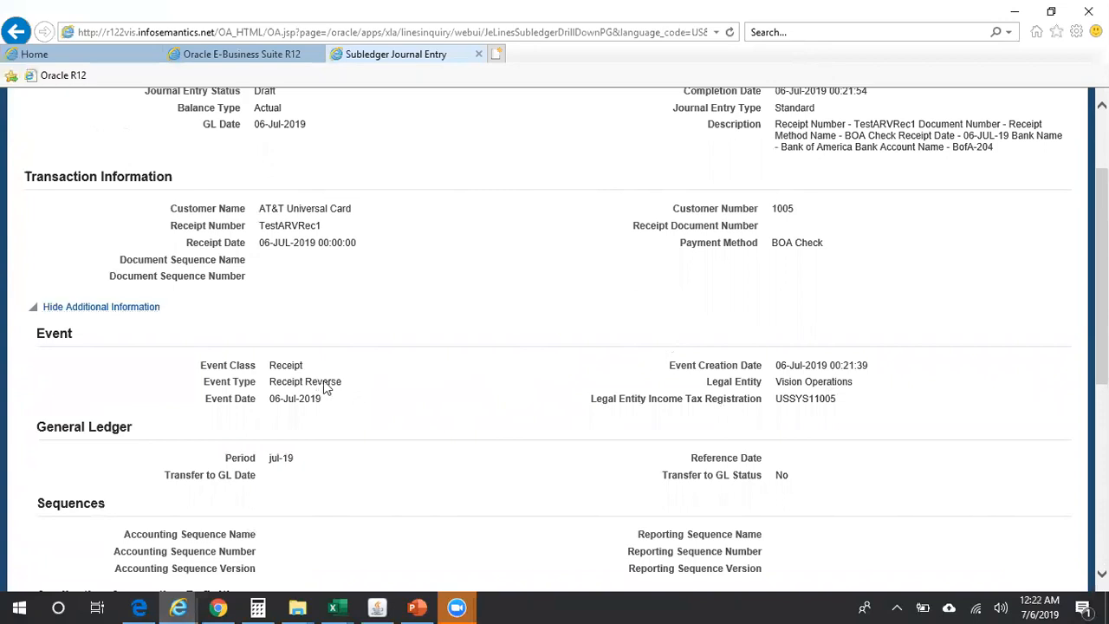
pyautogui.doubleClick(305, 381)
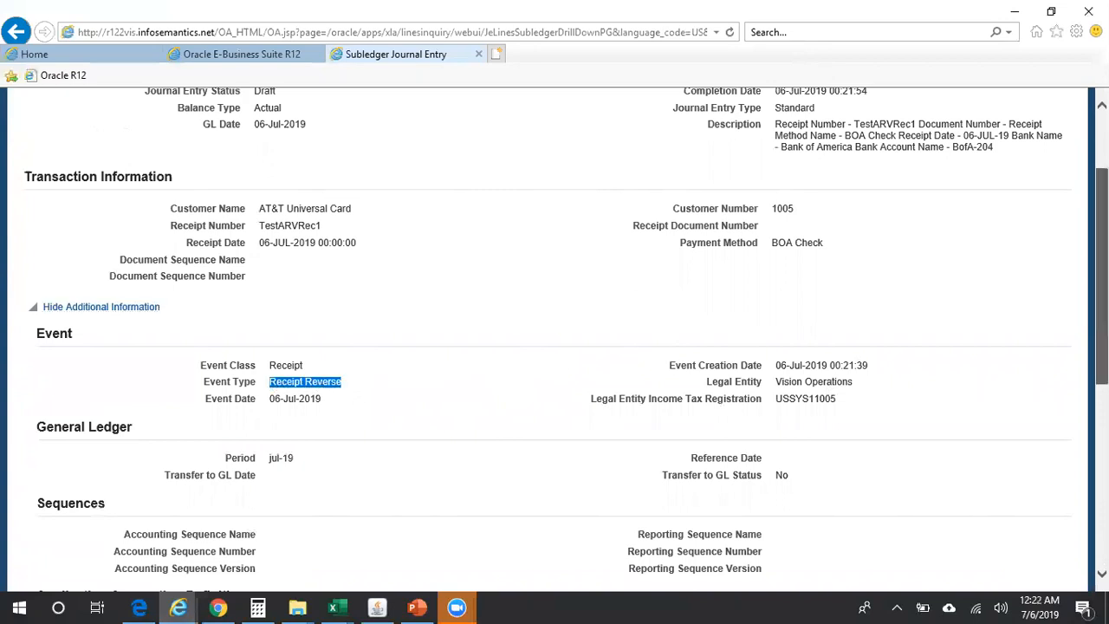
pyautogui.scroll(-3)
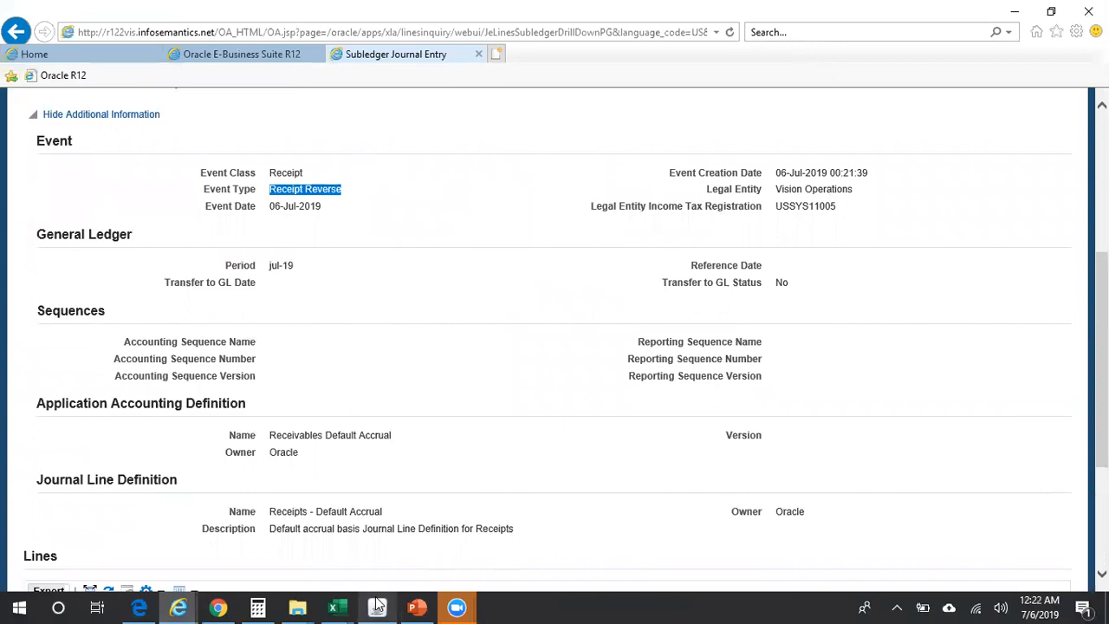